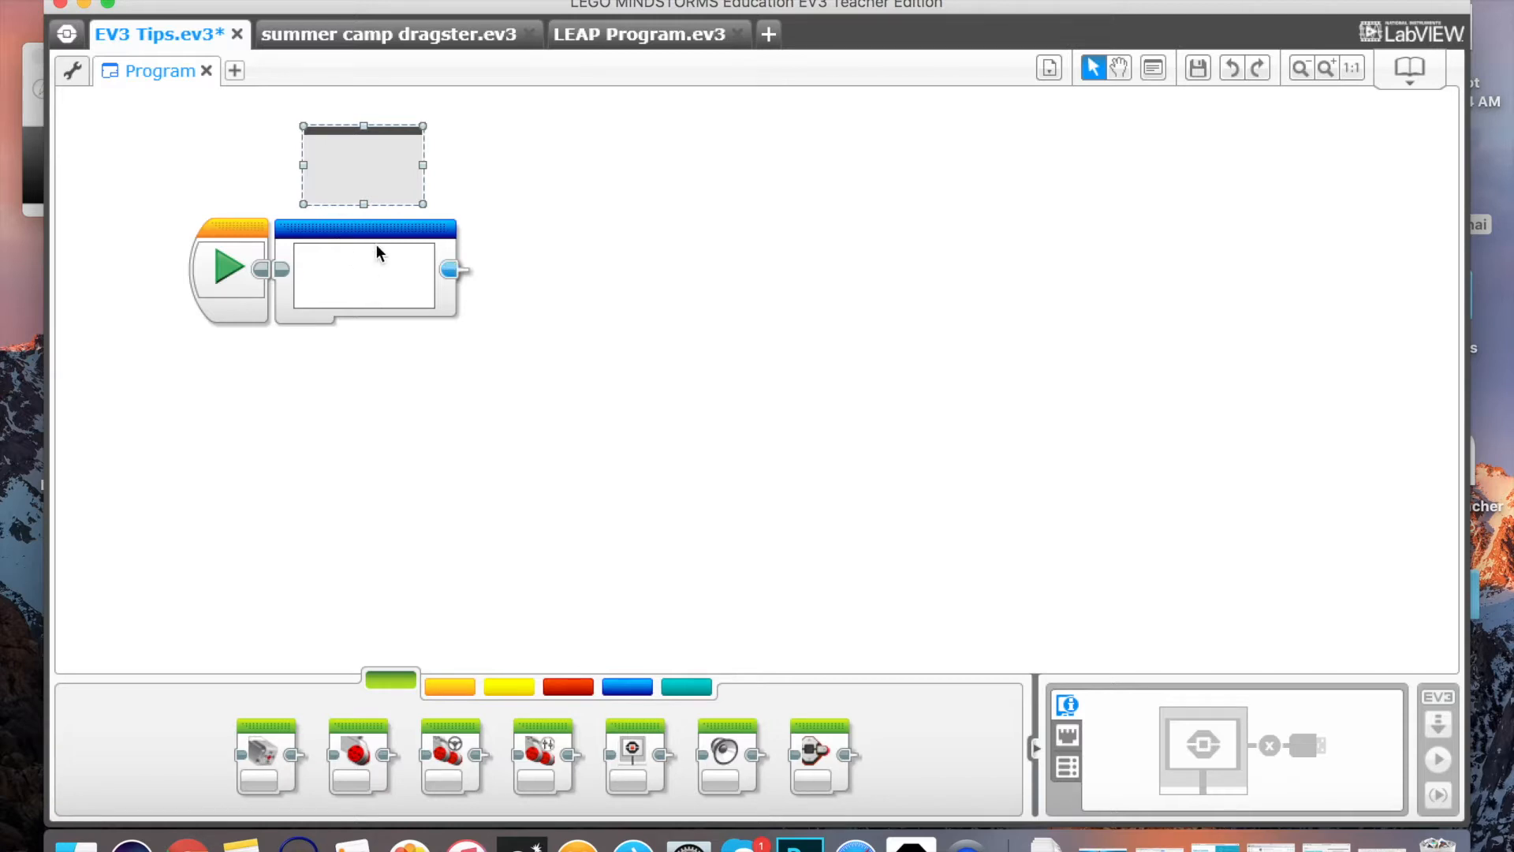
# Step: Fill the empty comment with "Type in ideas, notes, what program is doing."
pyautogui.click(363, 270)
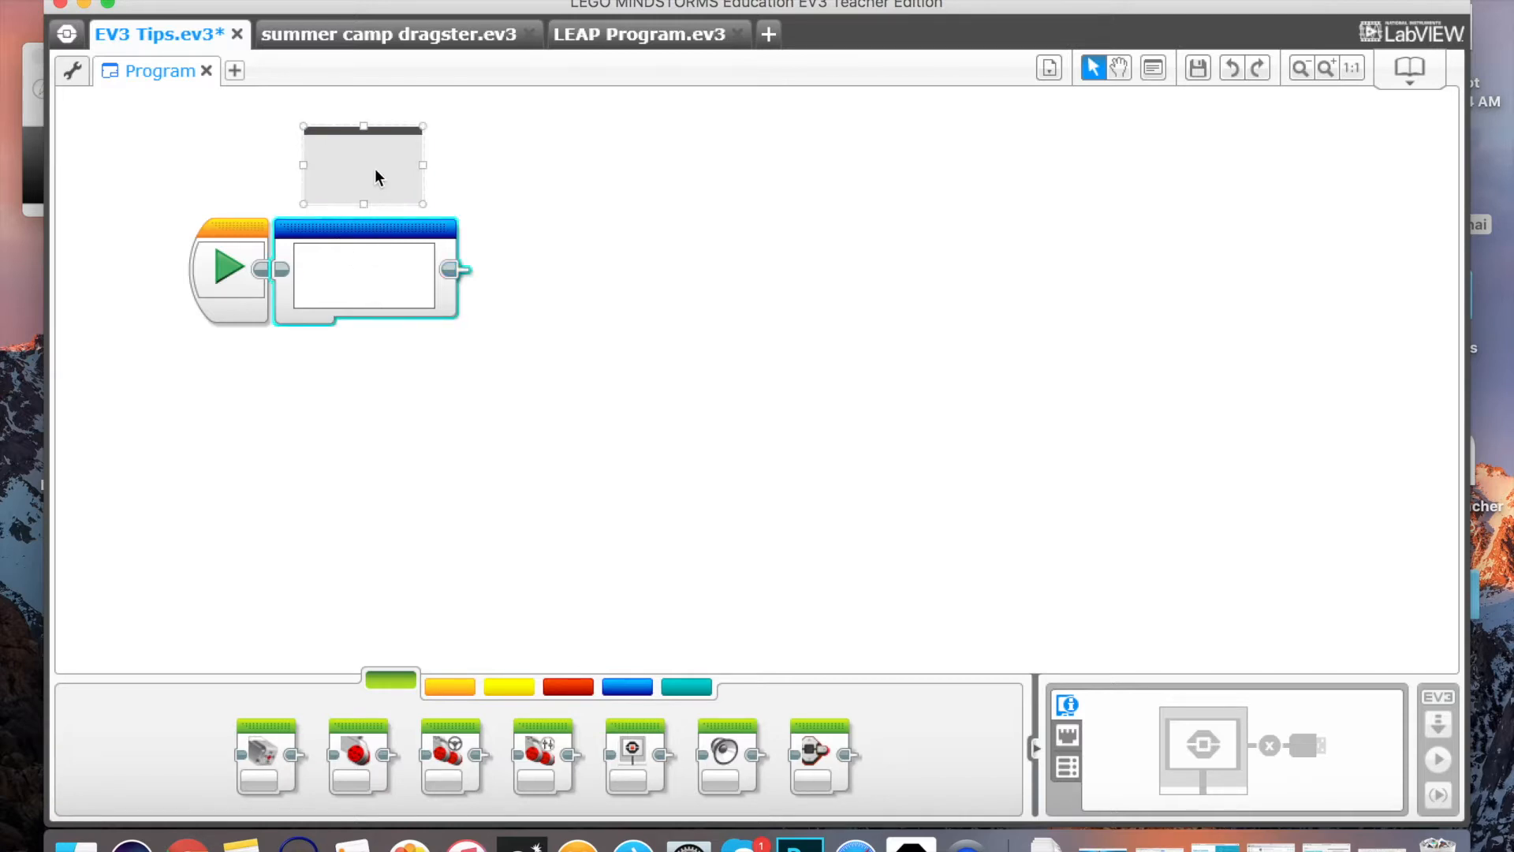
pyautogui.moveTo(389, 33)
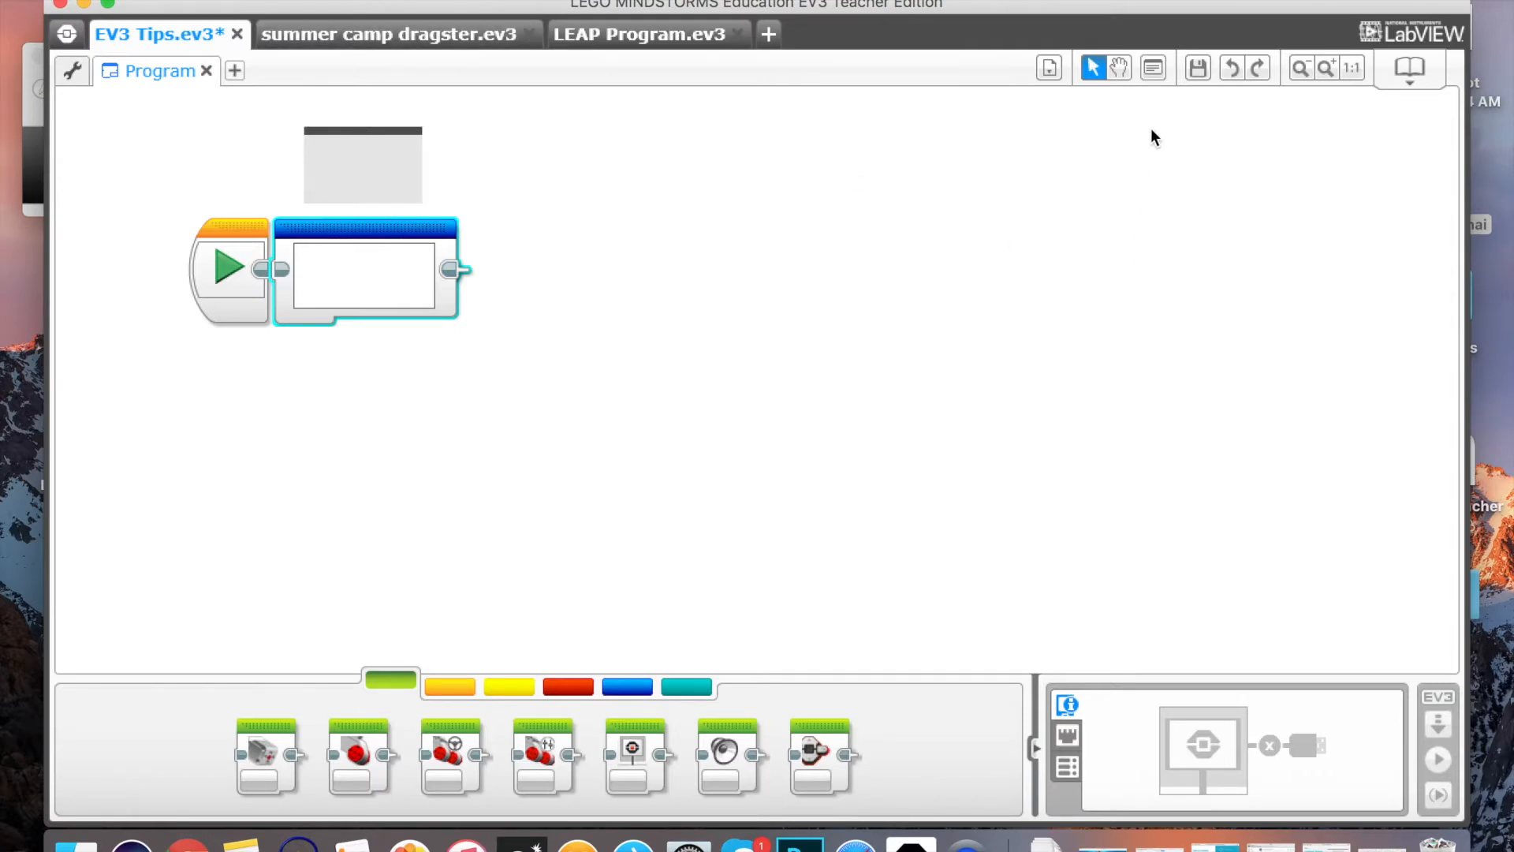
pyautogui.moveTo(1153, 68)
pyautogui.write('Ty')
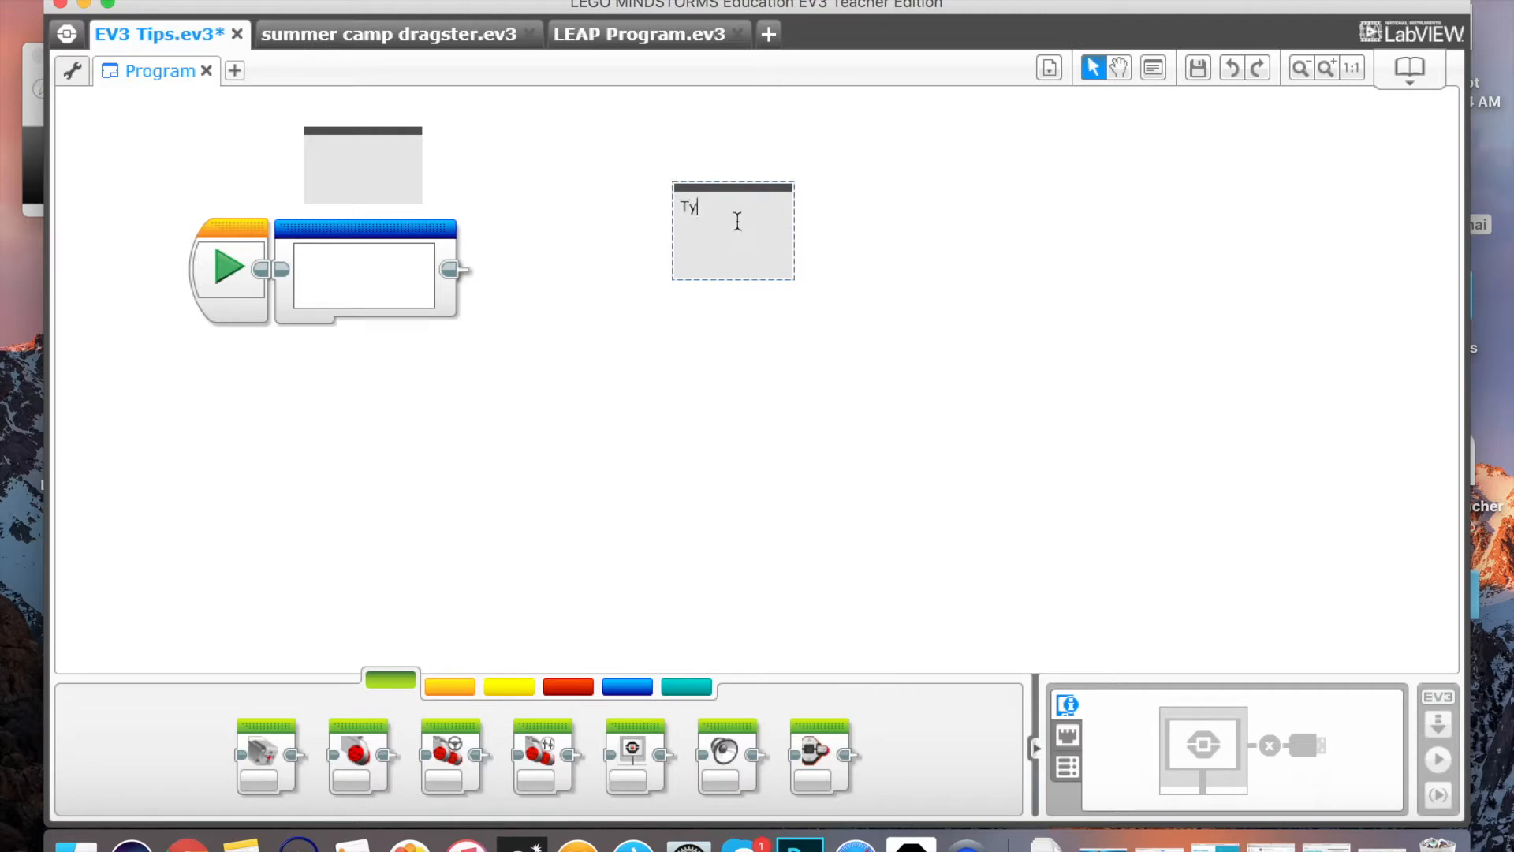
pyautogui.write('pe in ideas,')
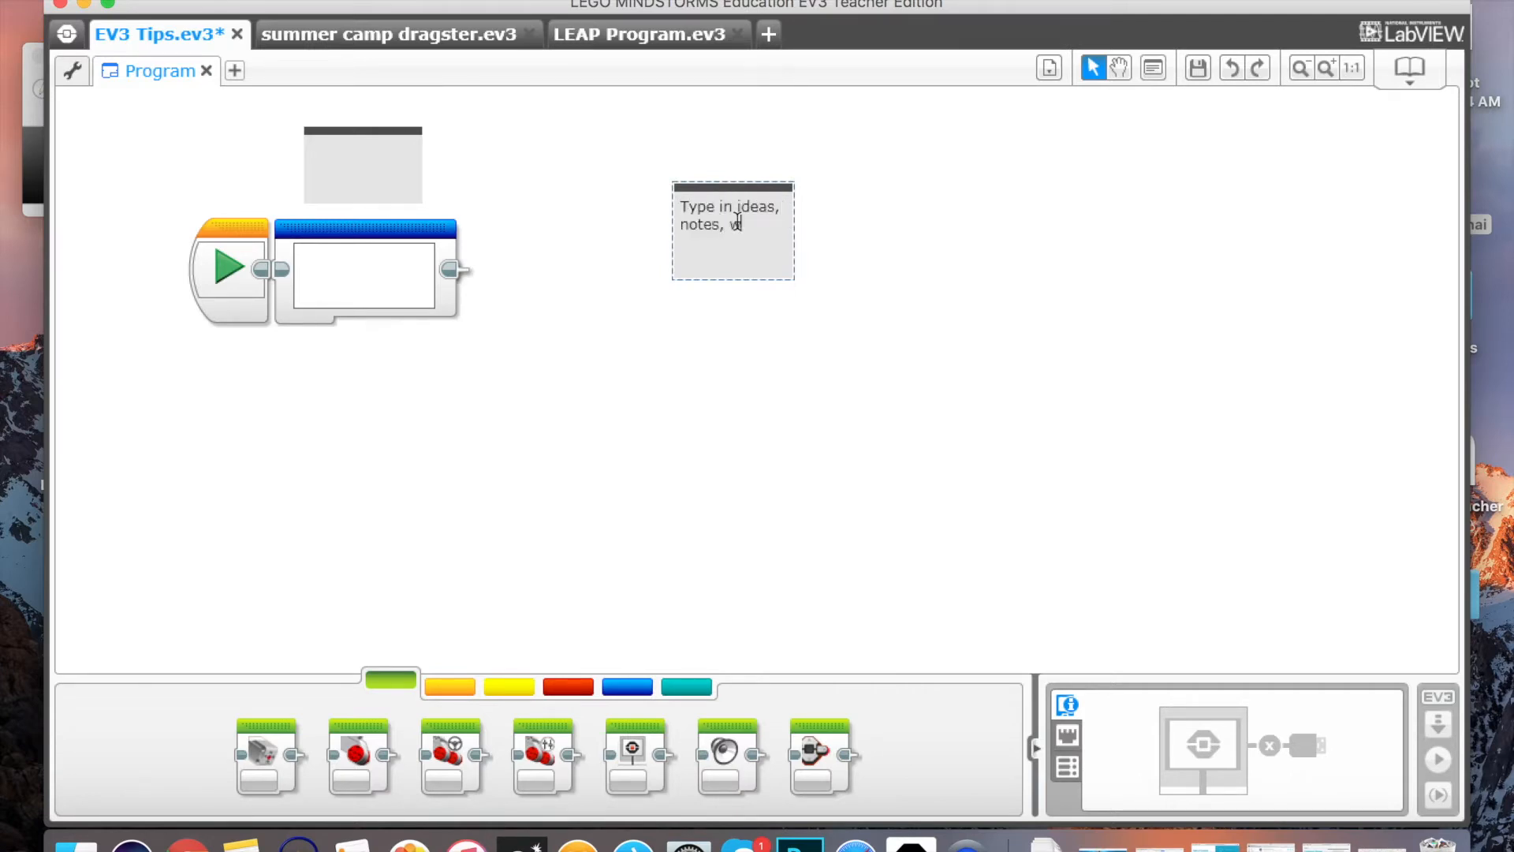
pyautogui.write('hat program')
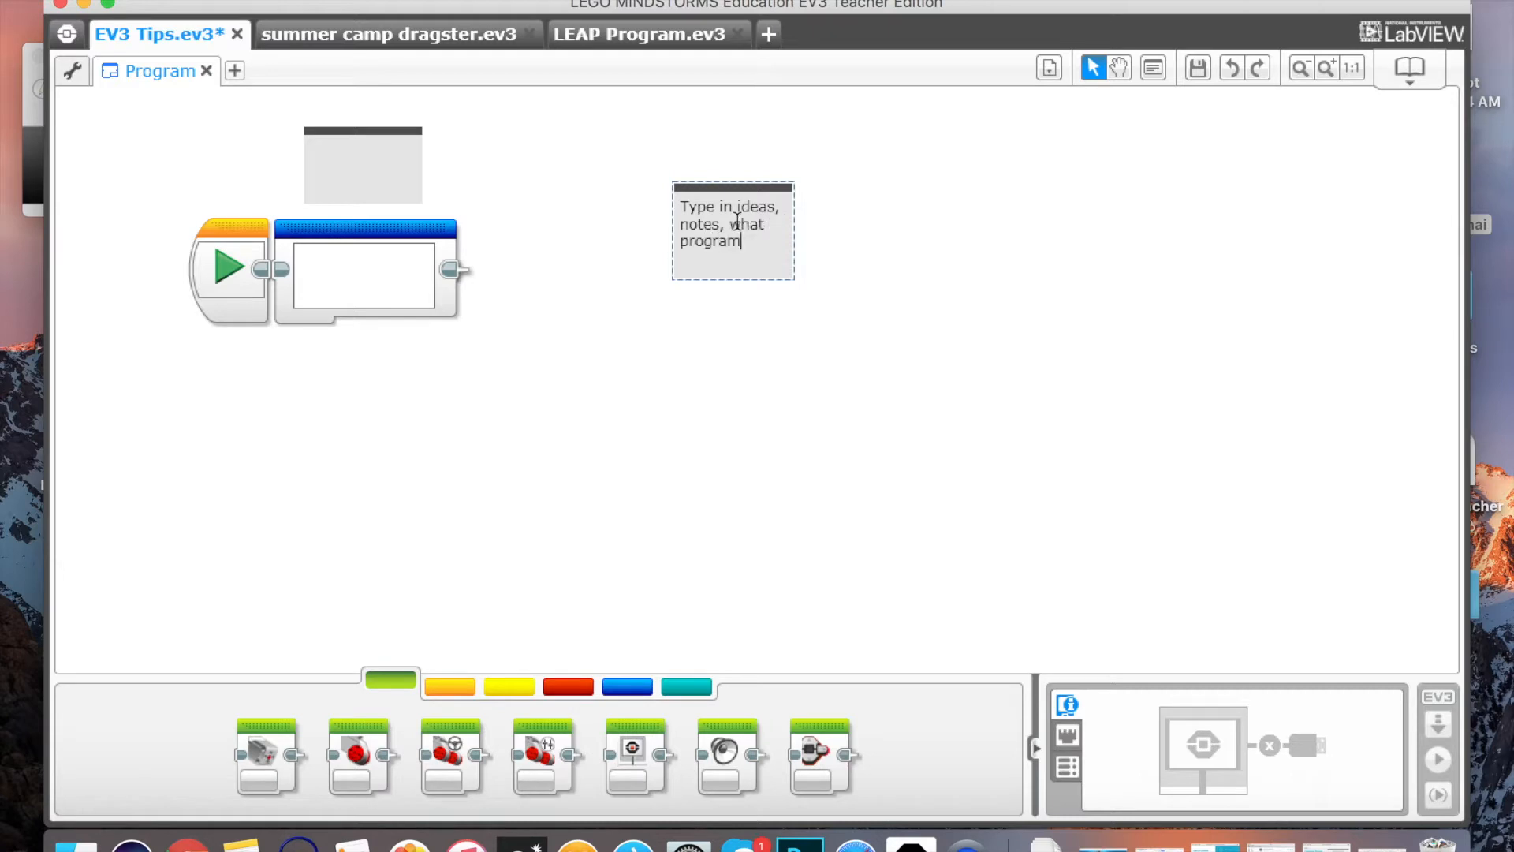
pyautogui.write('is doing.')
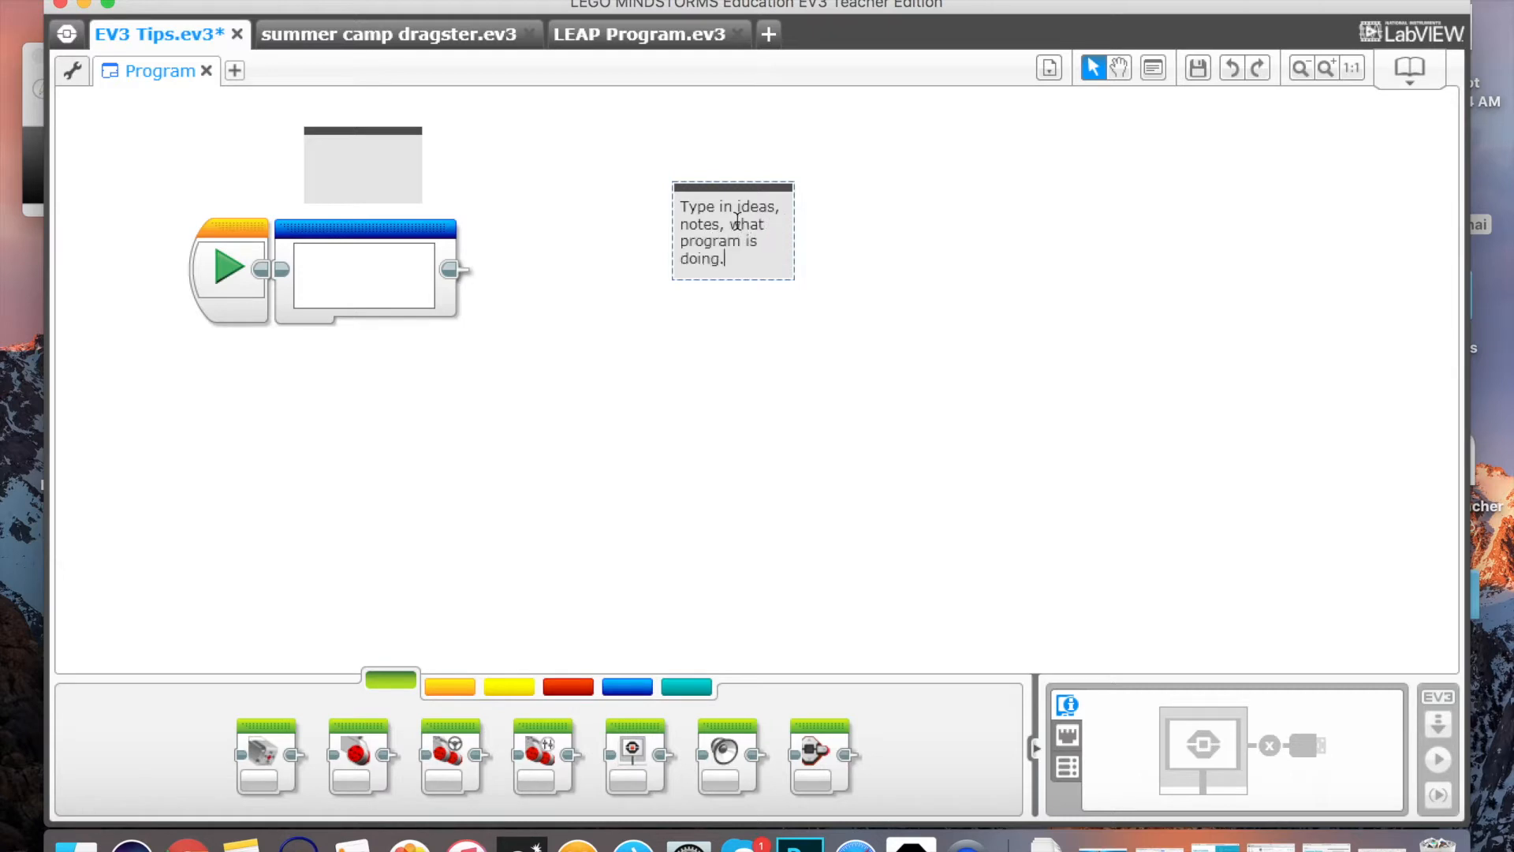
pyautogui.moveTo(391, 33)
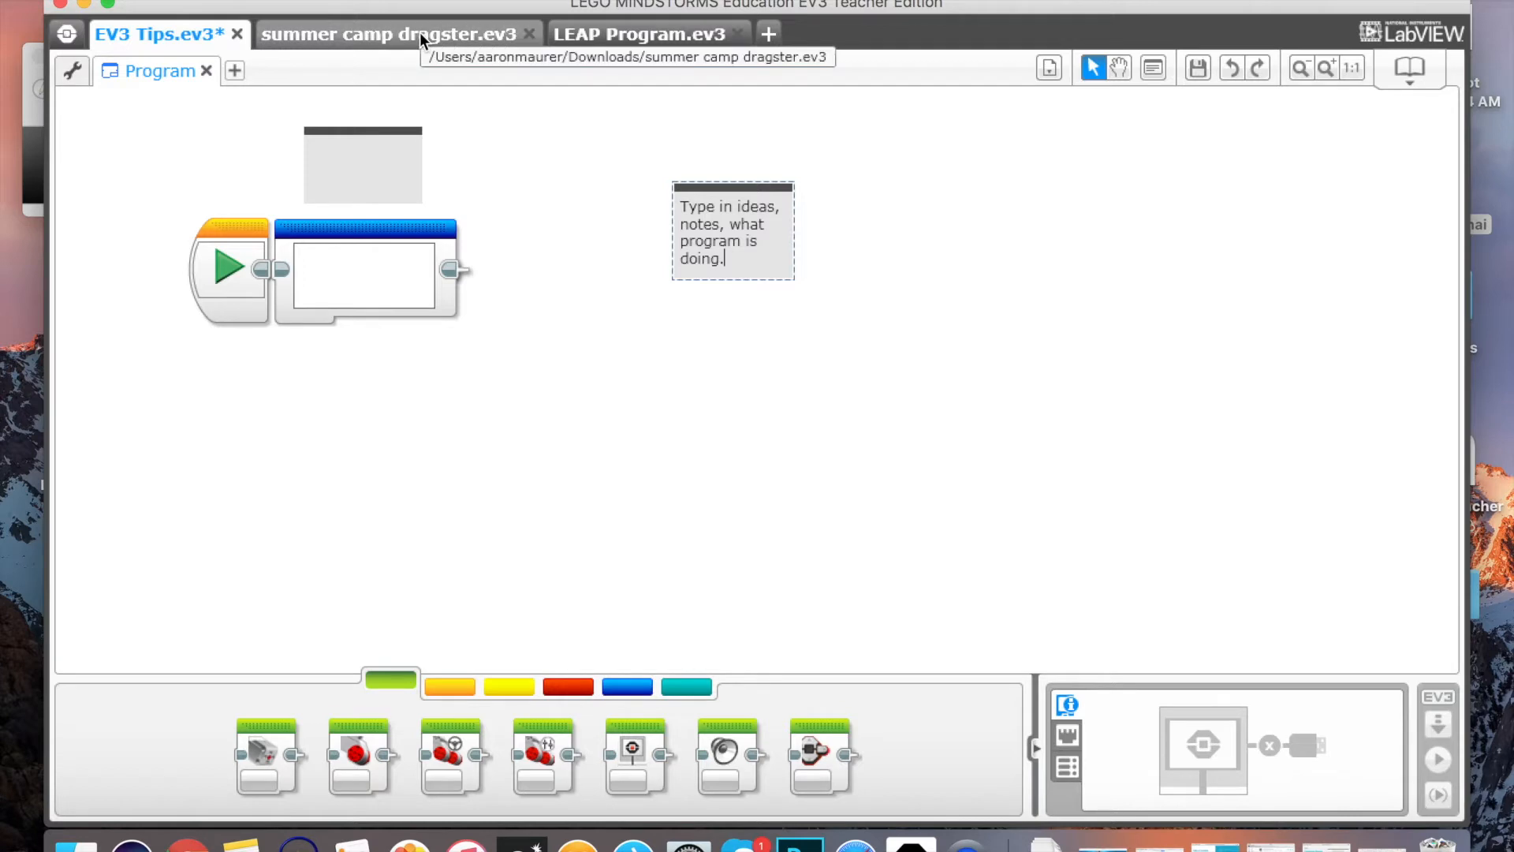
# Step: Show the summer camp dragster Gold program and its Reset Time comment
pyautogui.click(391, 33)
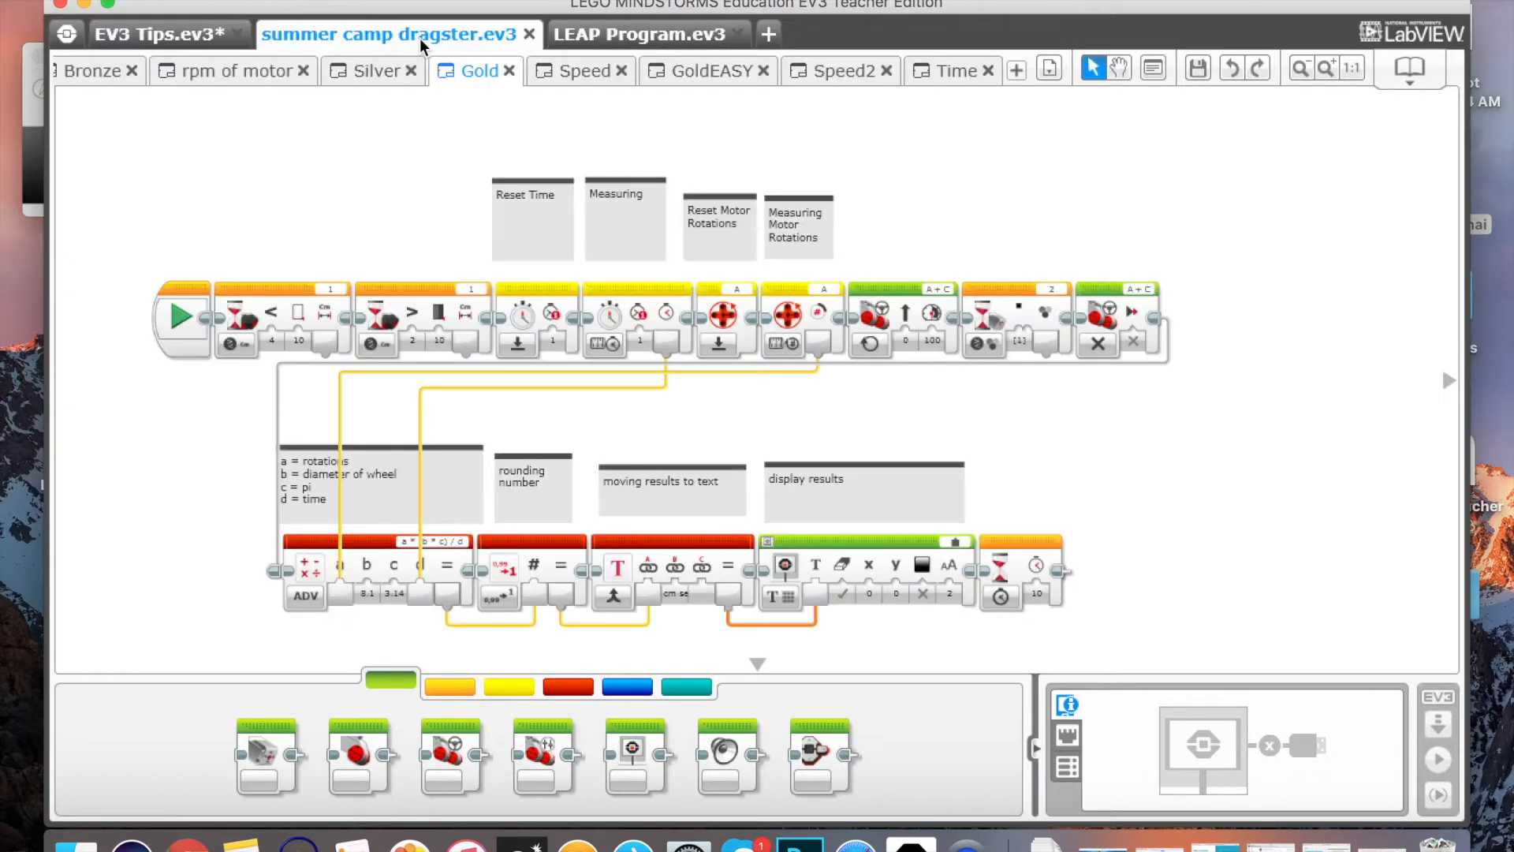
pyautogui.moveTo(396, 309)
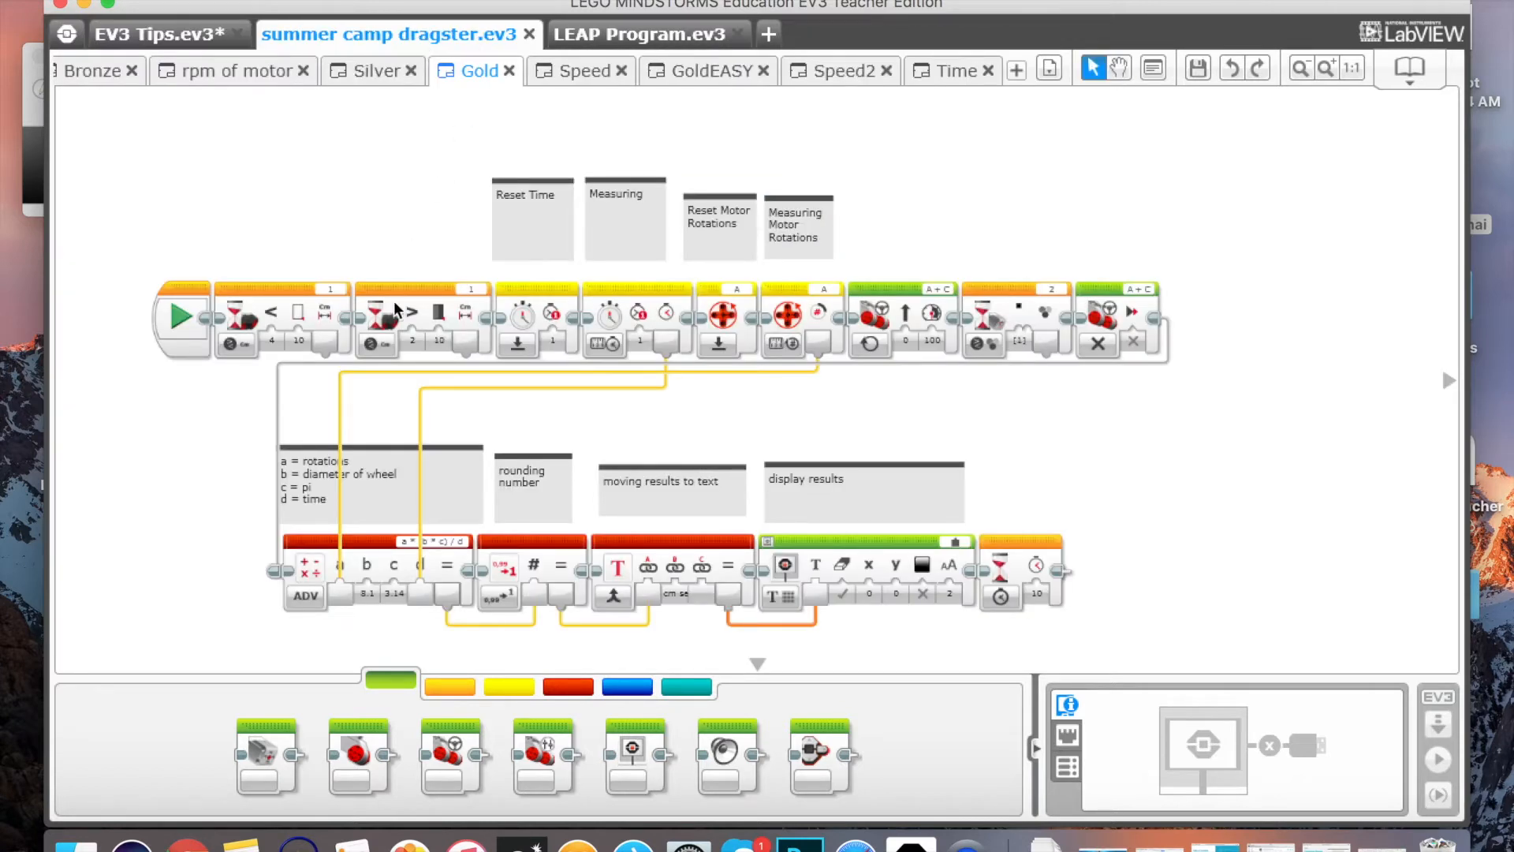
pyautogui.click(531, 218)
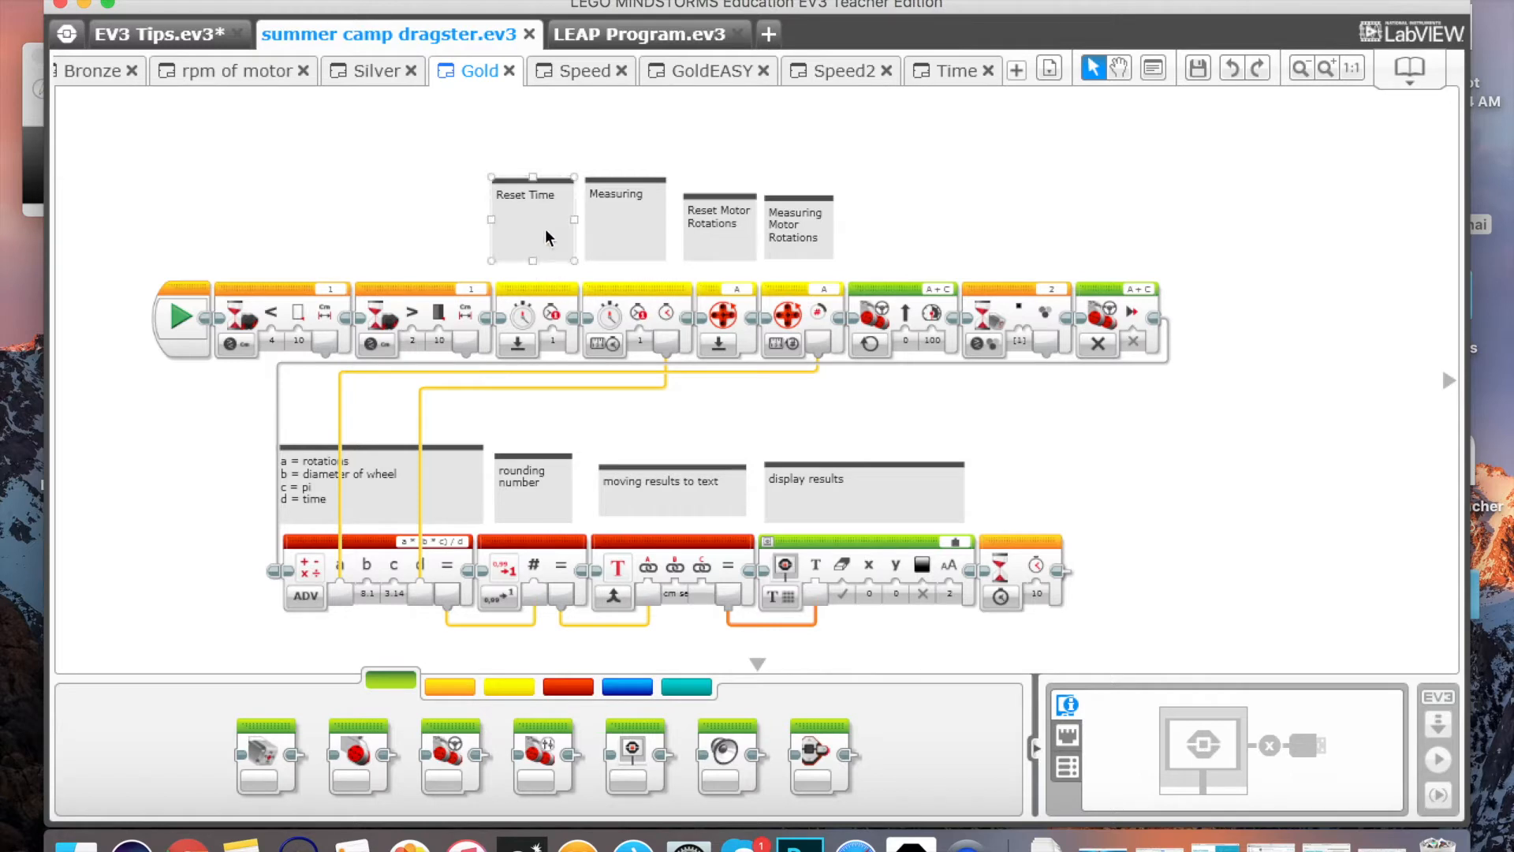
pyautogui.click(464, 268)
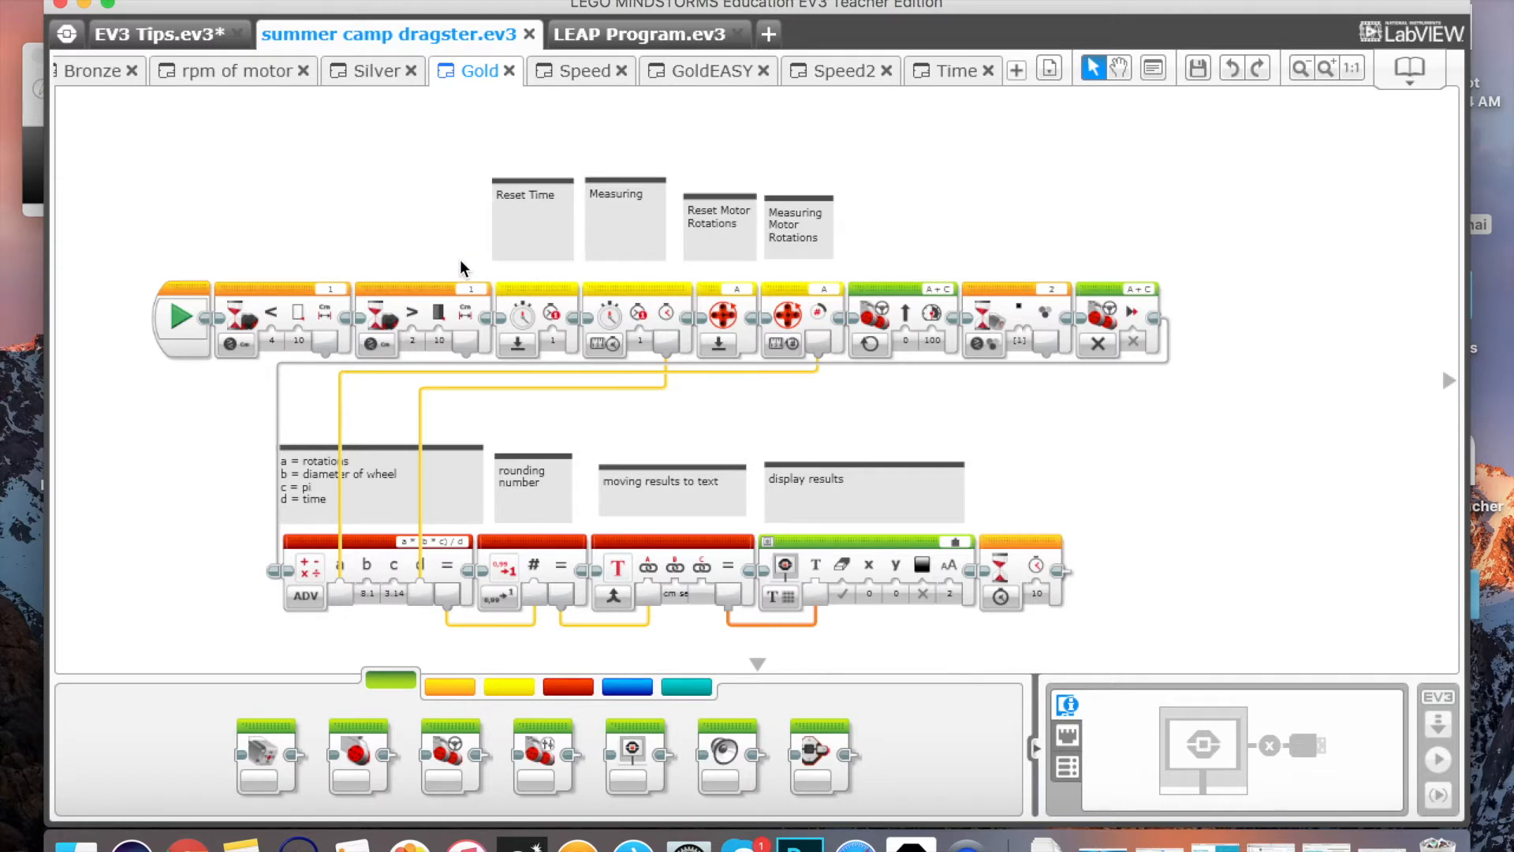
pyautogui.moveTo(631, 263)
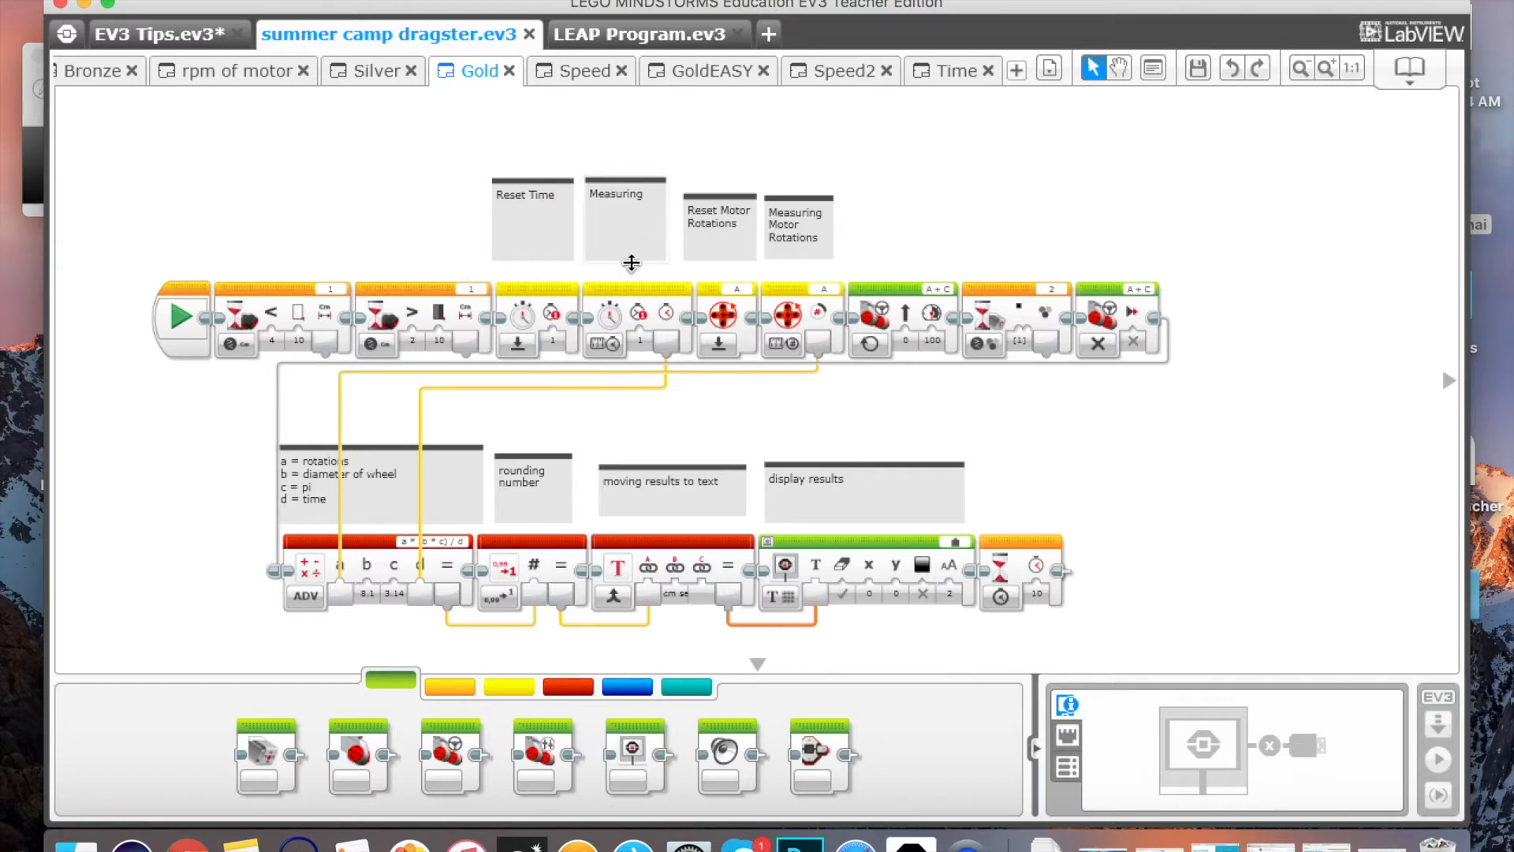
pyautogui.moveTo(654, 594)
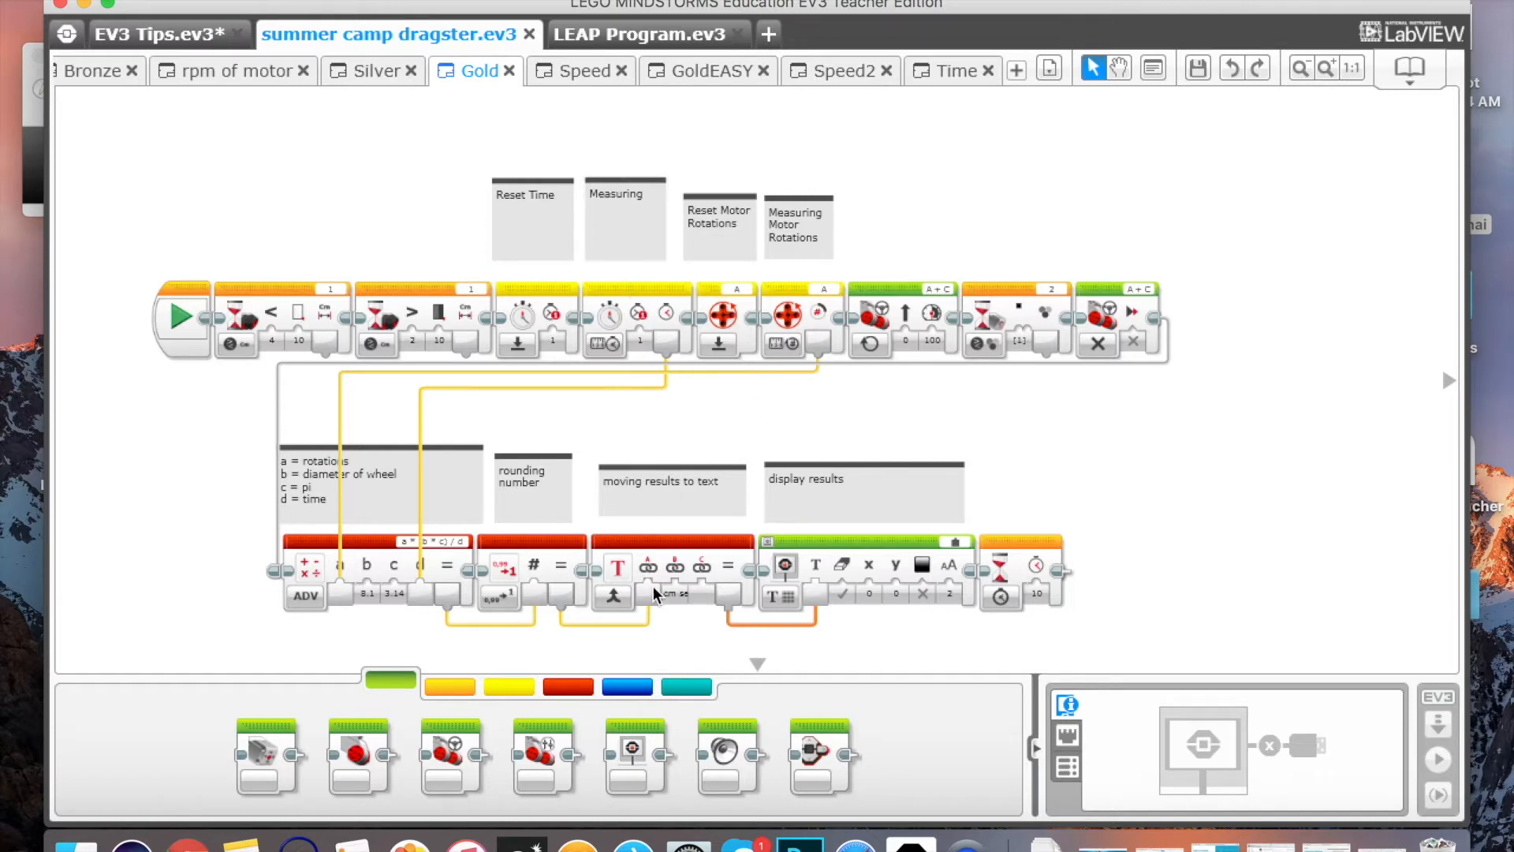
pyautogui.moveTo(672, 624)
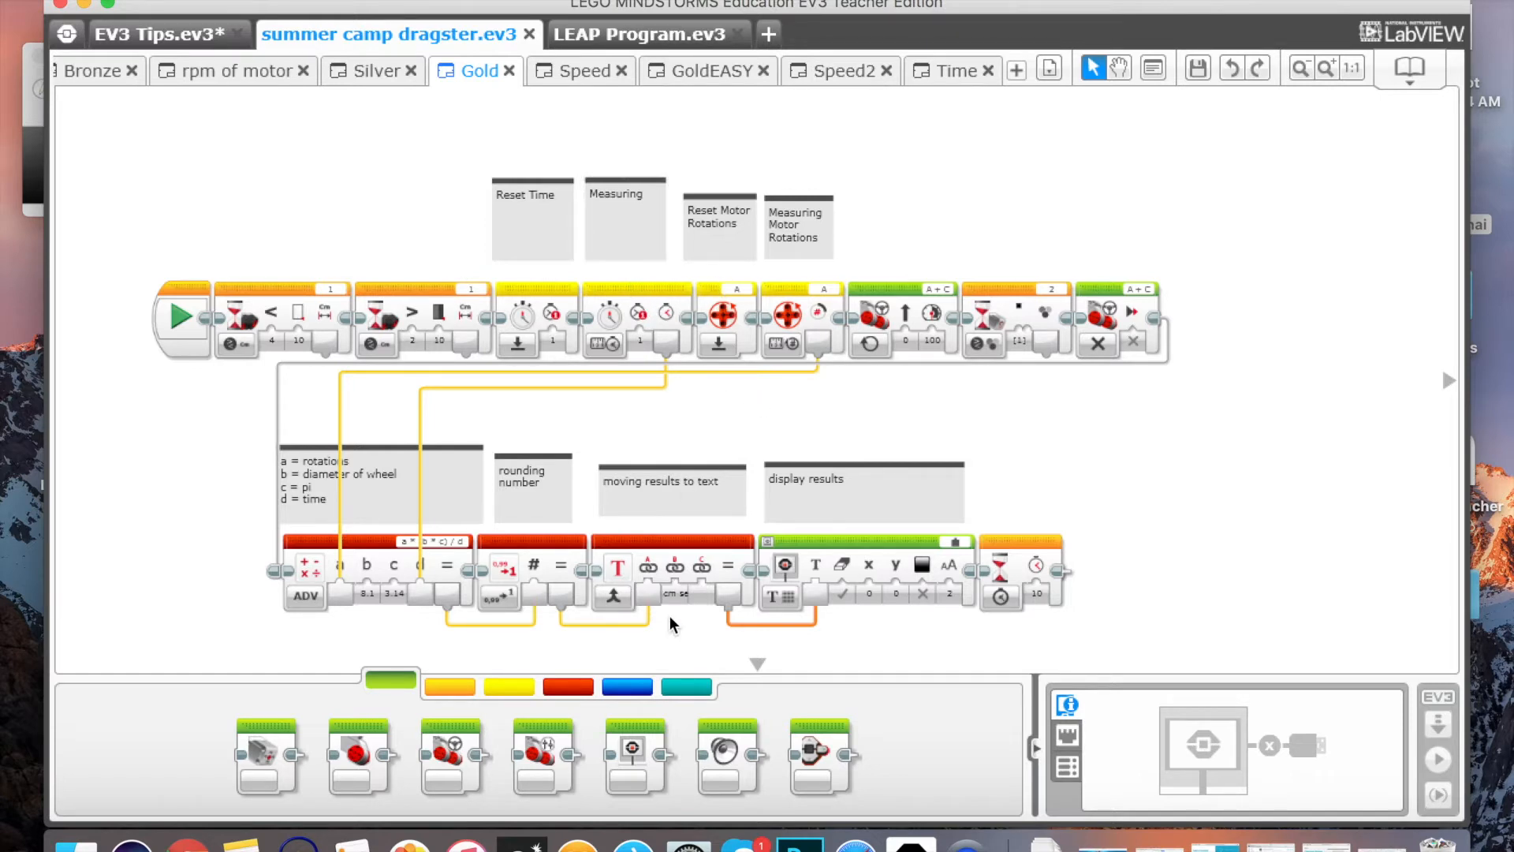
pyautogui.moveTo(541, 209)
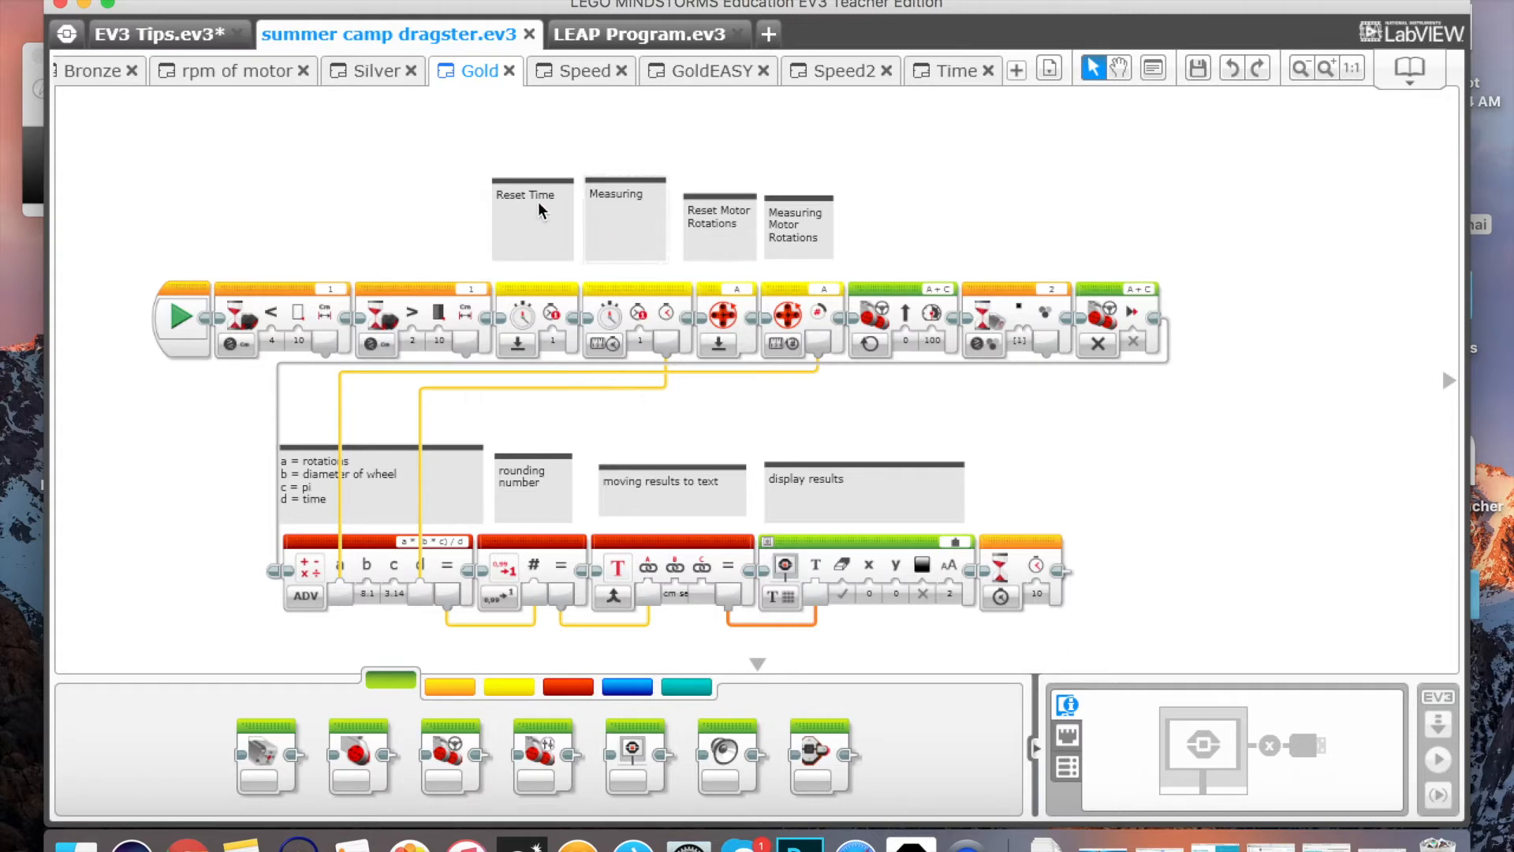
pyautogui.moveTo(832, 441)
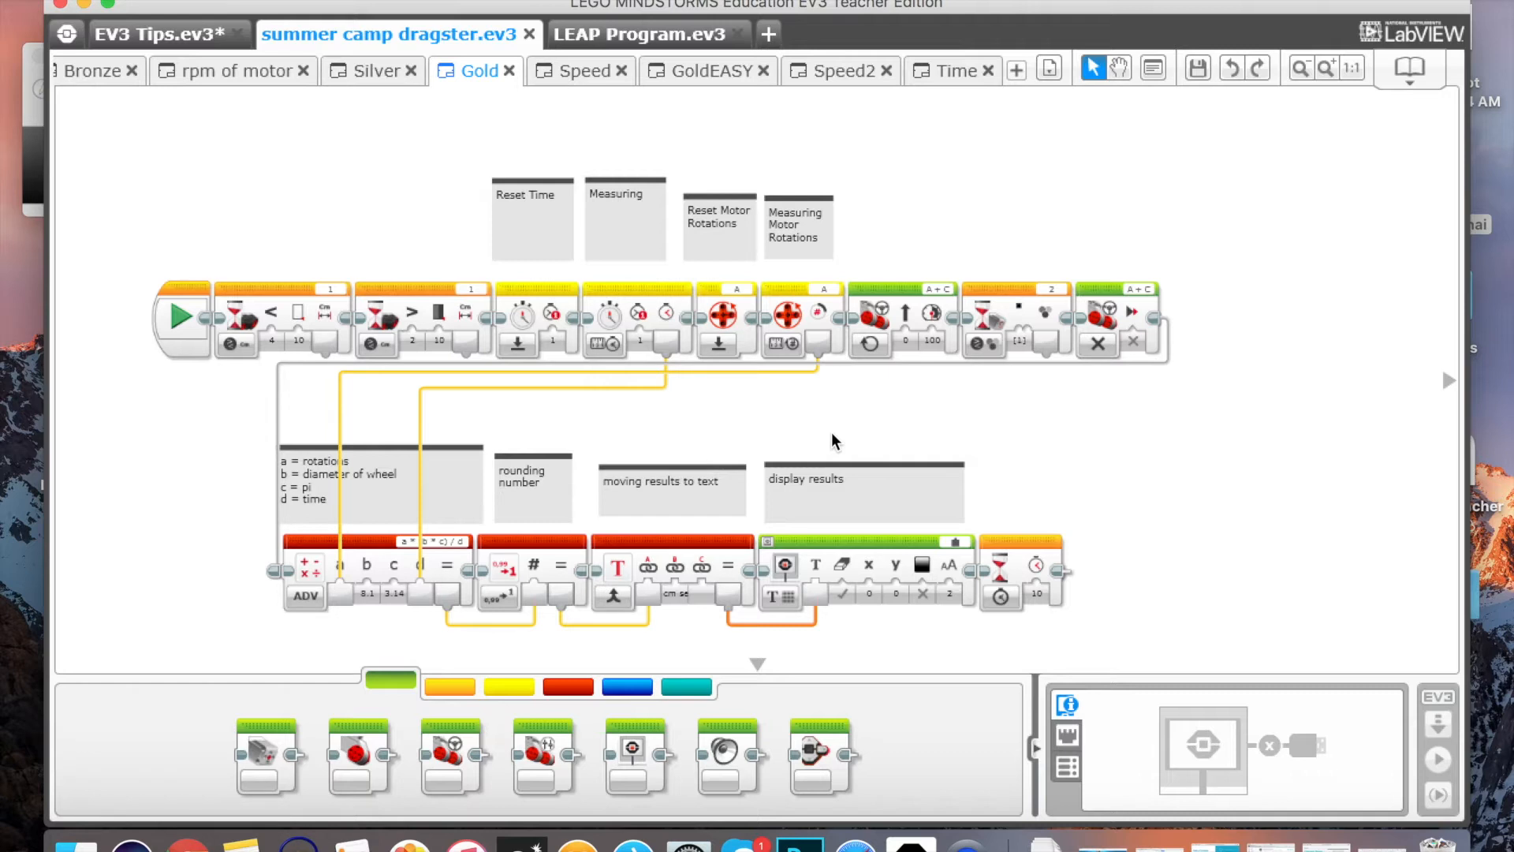
pyautogui.moveTo(385, 742)
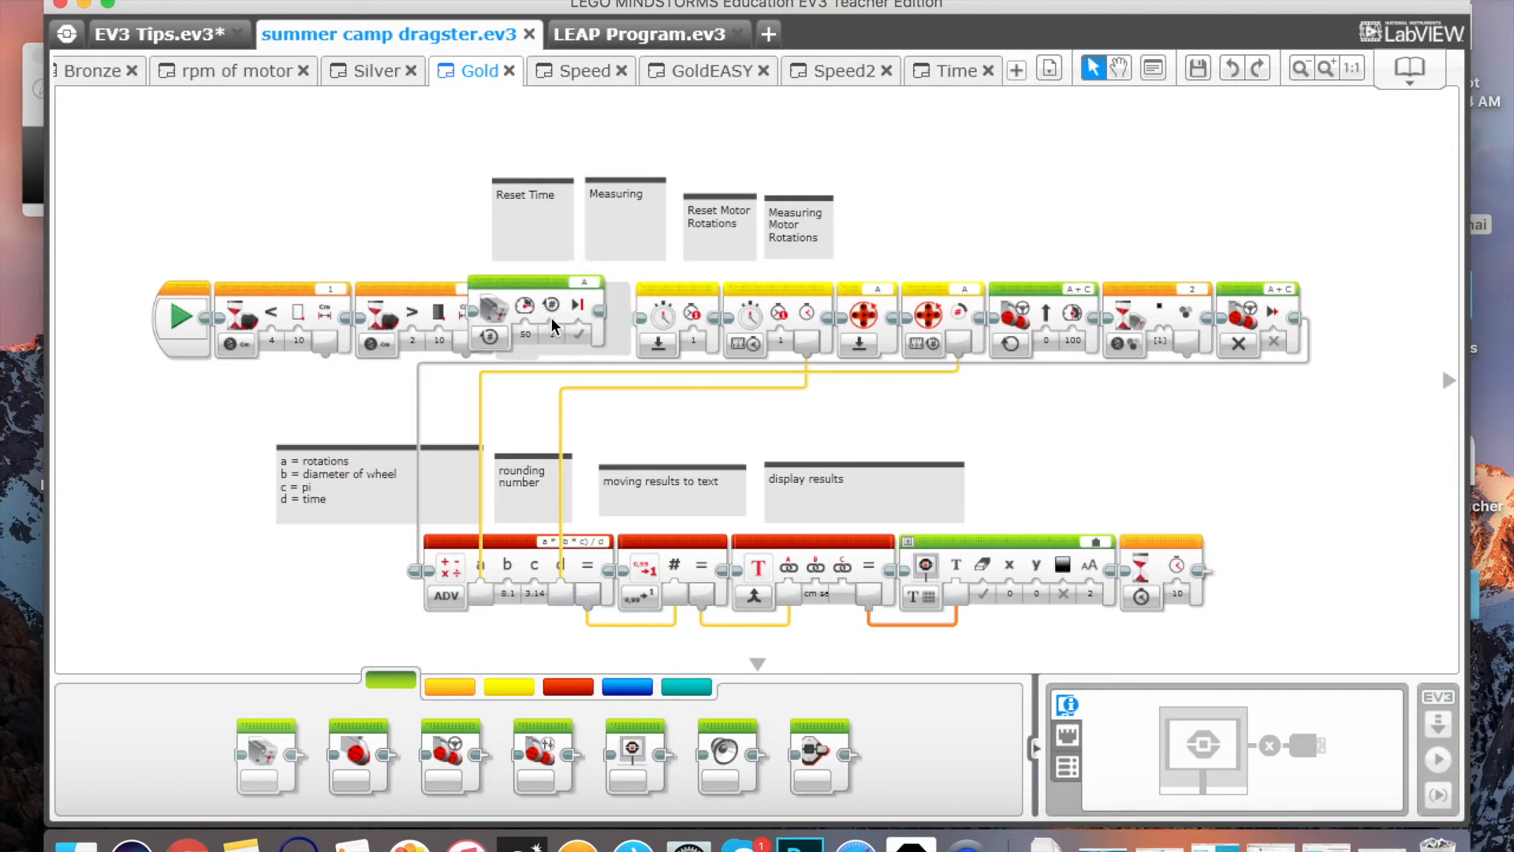
pyautogui.click(536, 309)
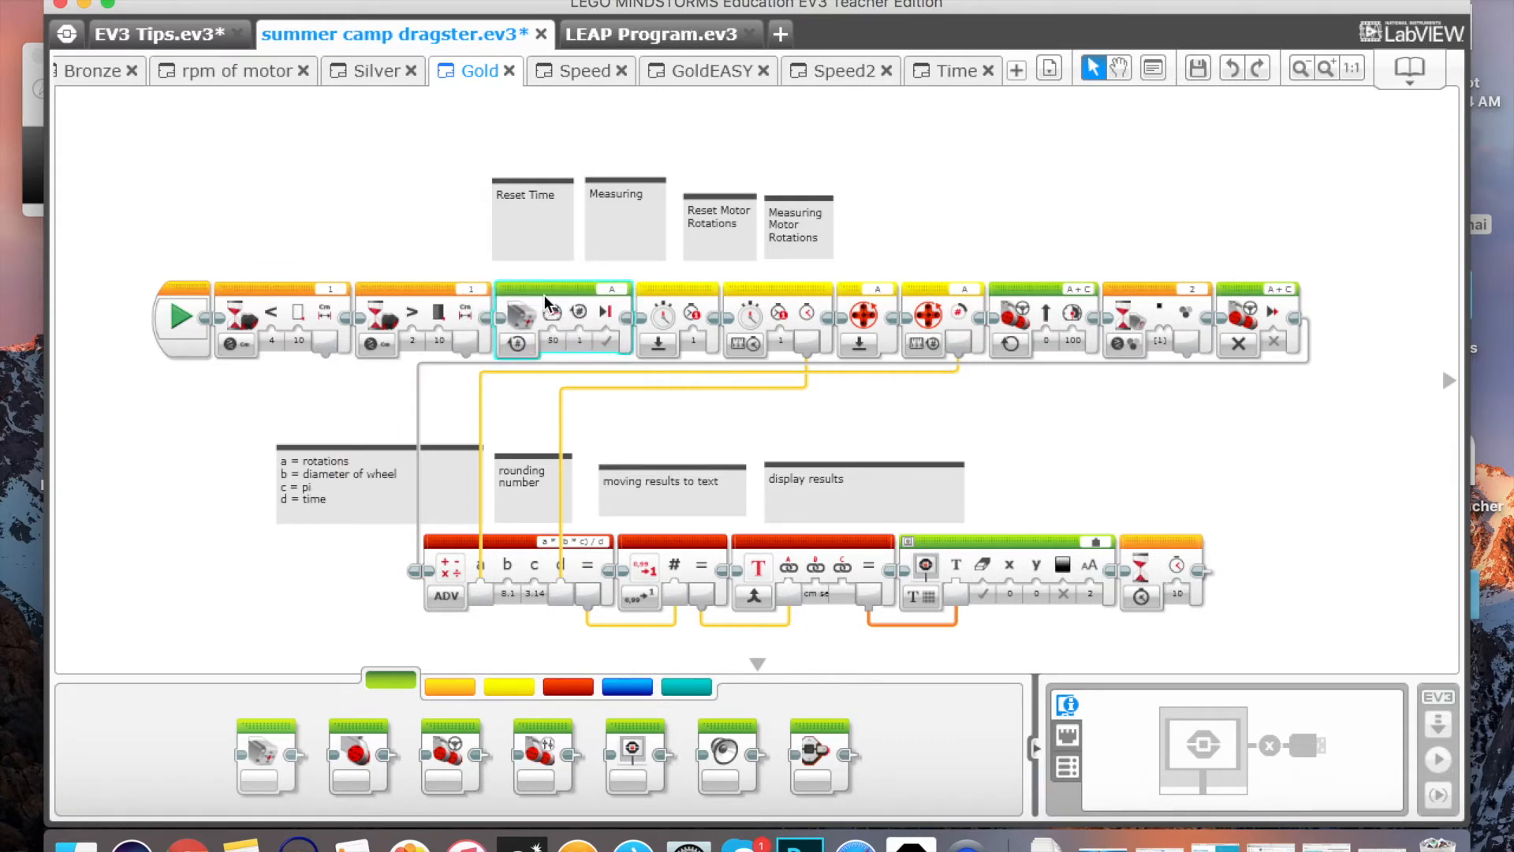
pyautogui.click(625, 221)
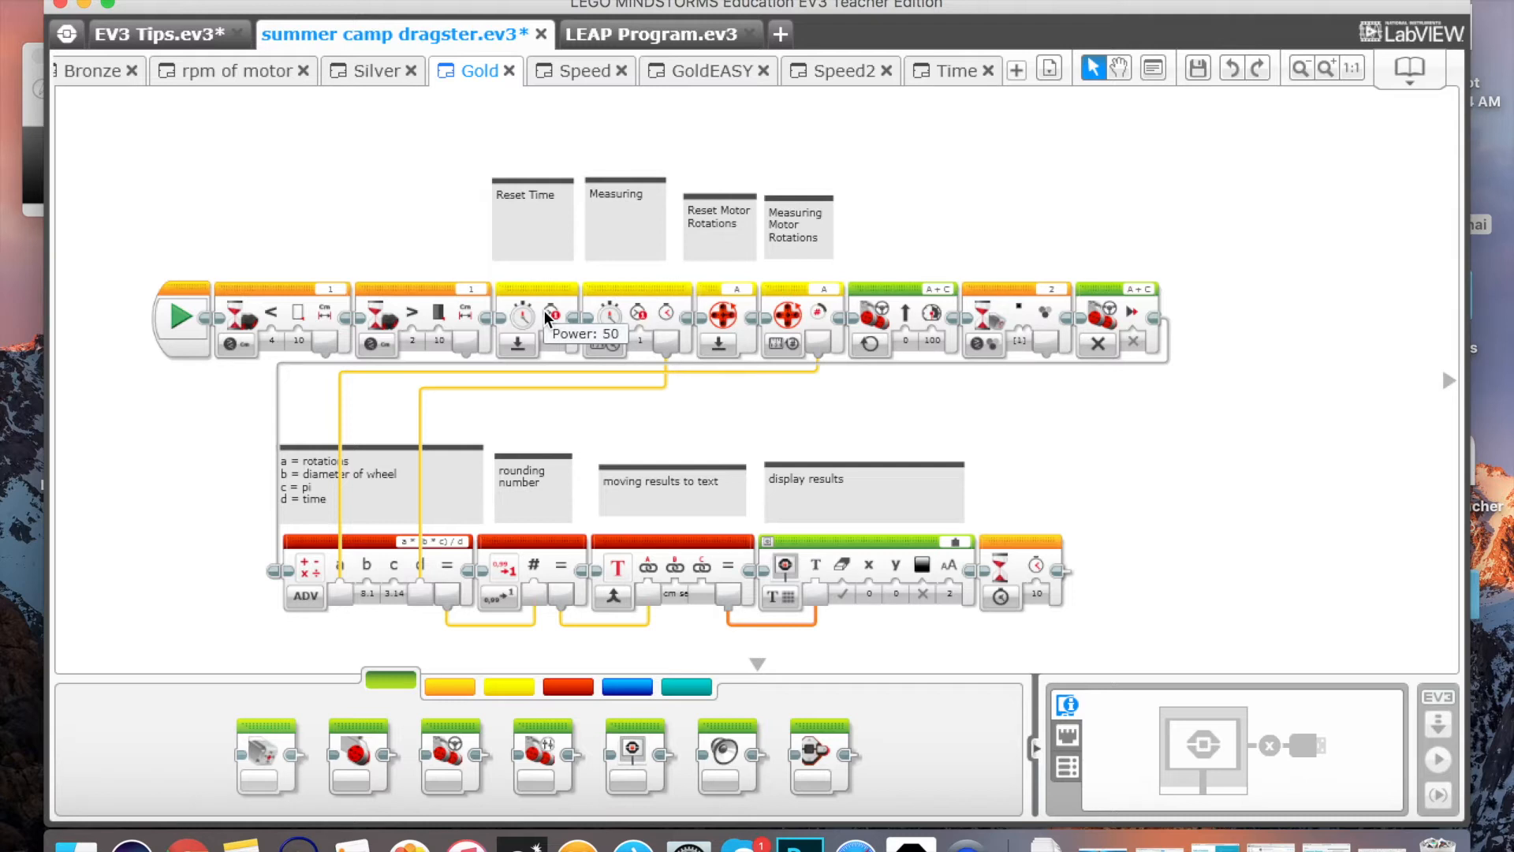
pyautogui.moveTo(632, 156)
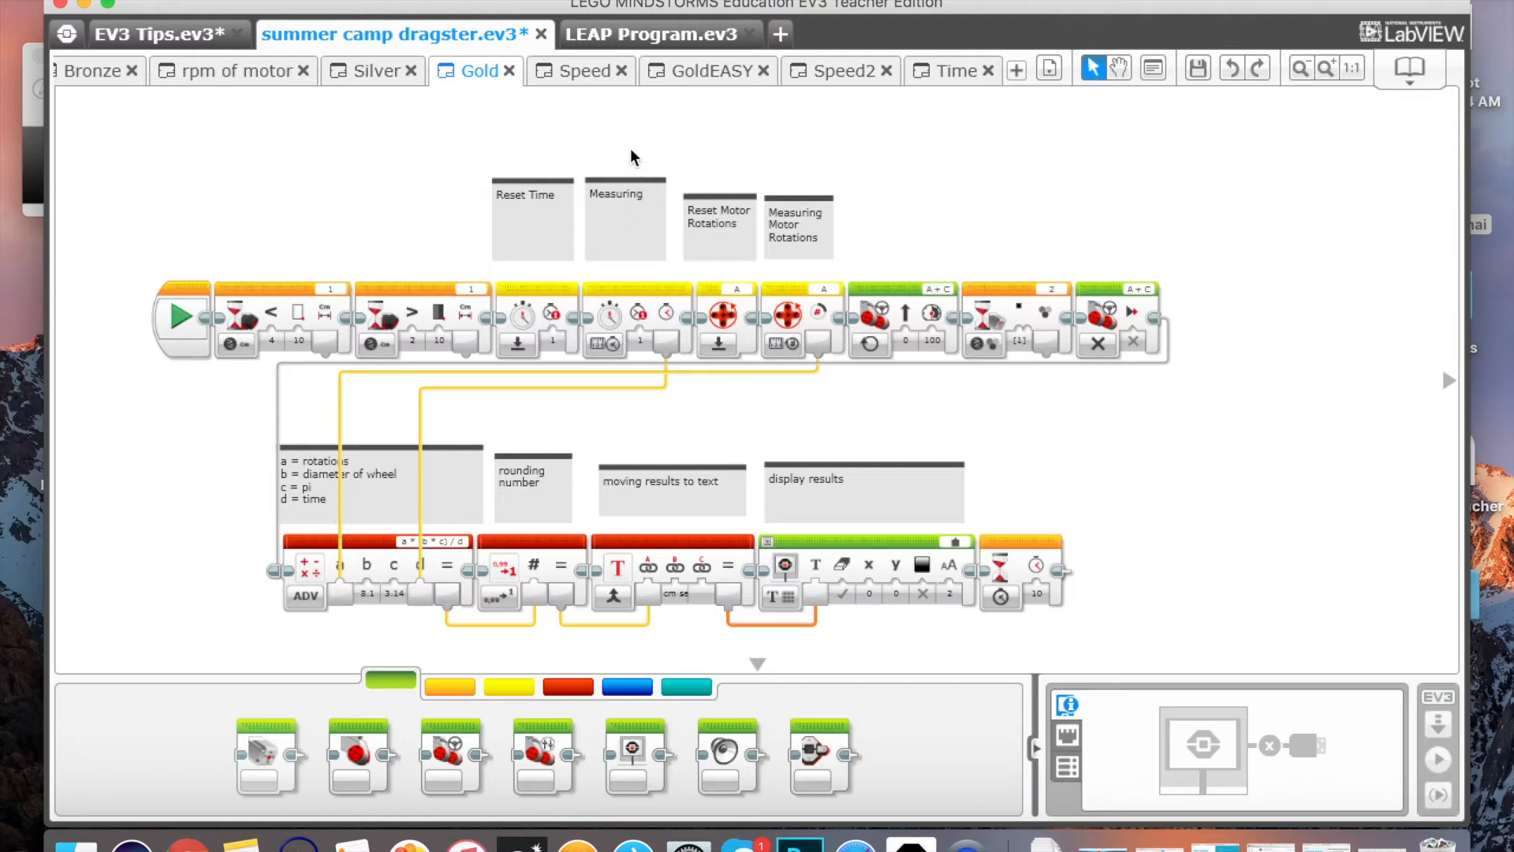
pyautogui.moveTo(565, 166)
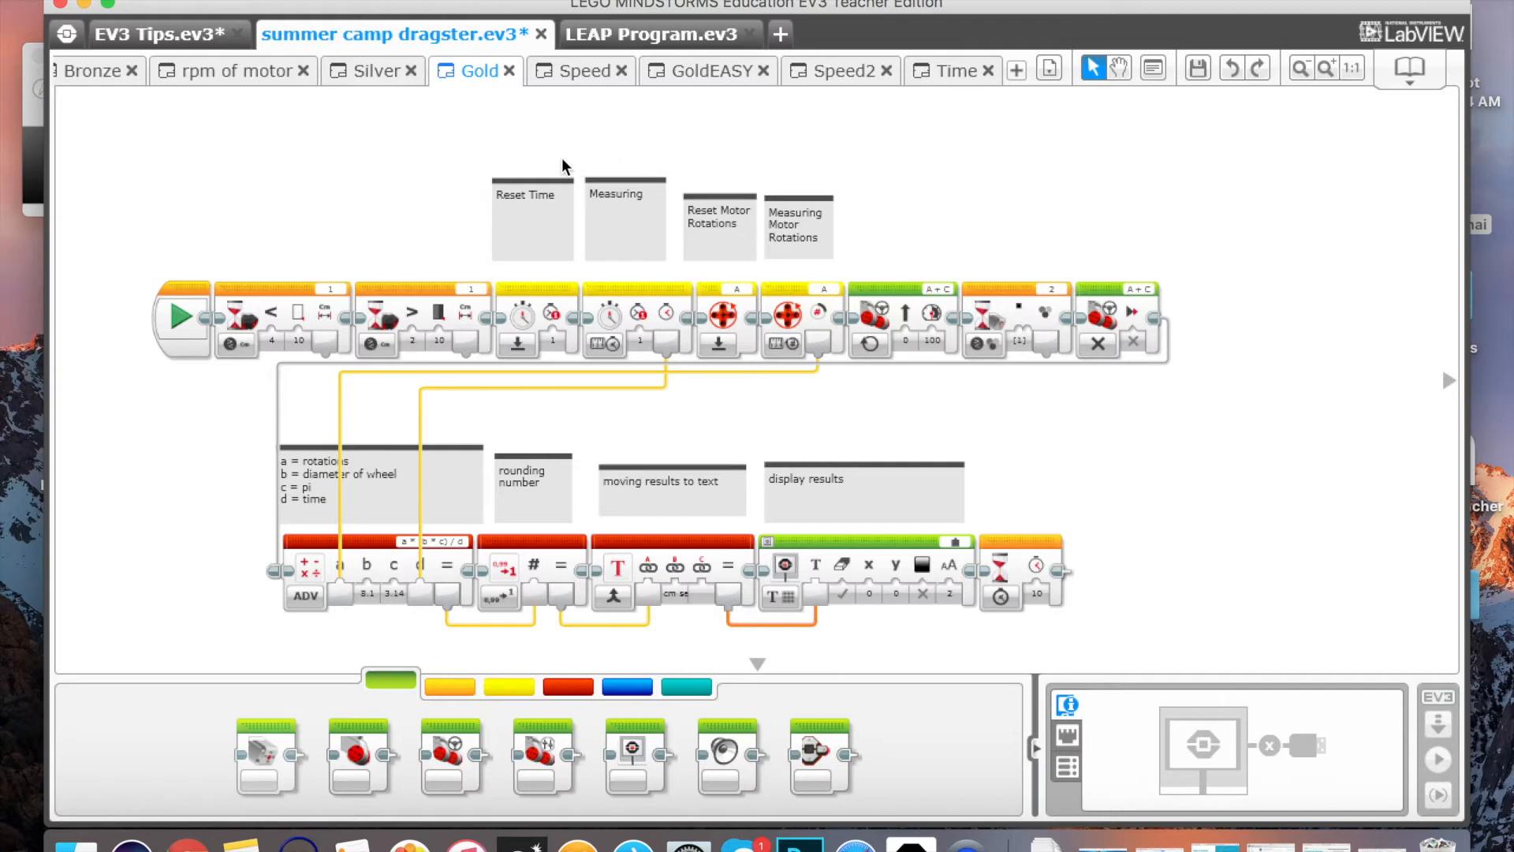
pyautogui.click(532, 222)
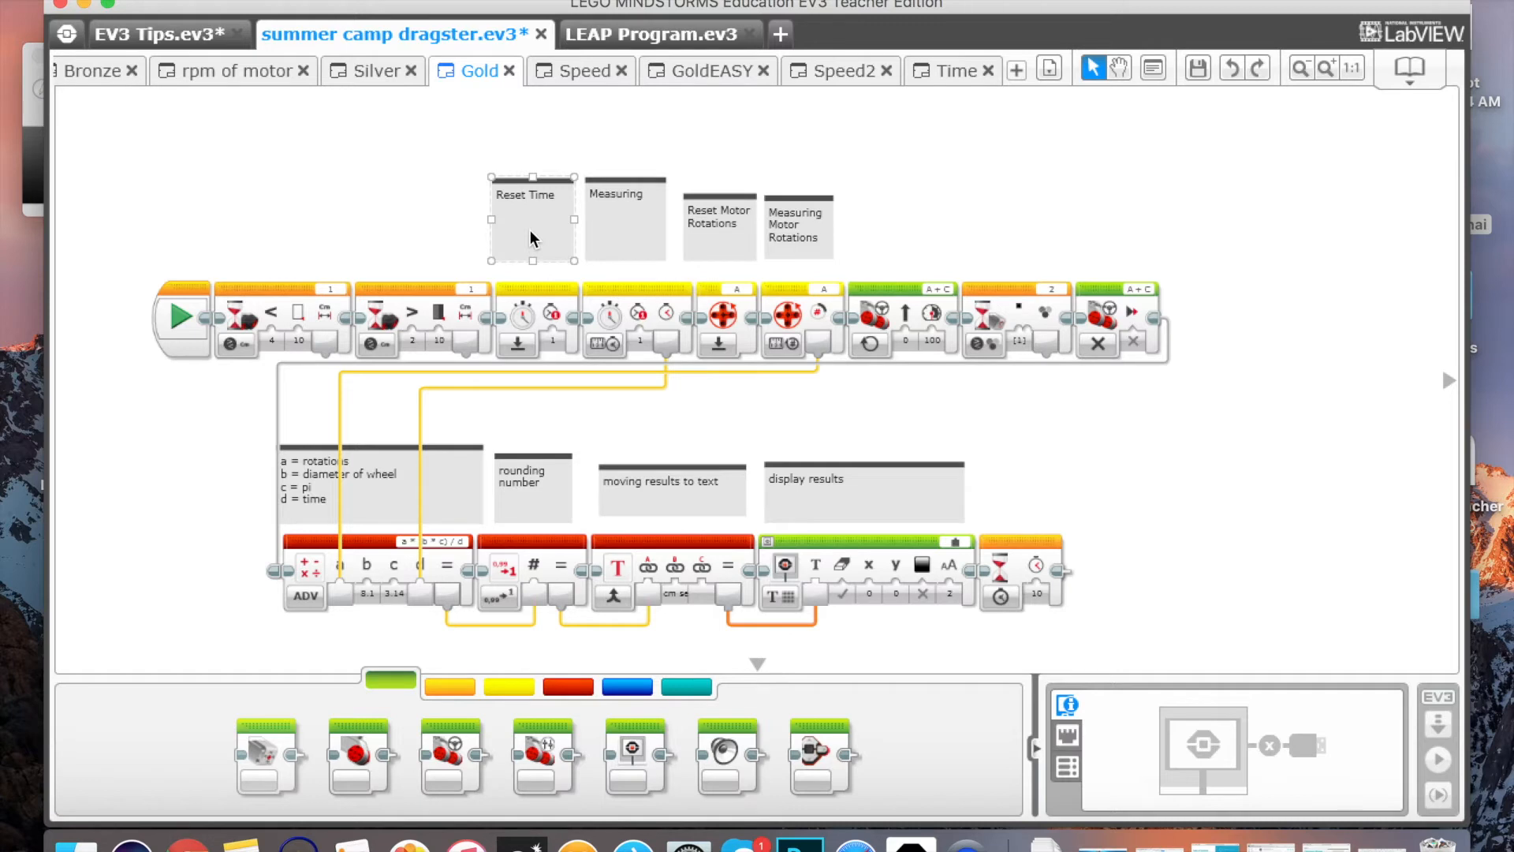
pyautogui.moveTo(173, 34)
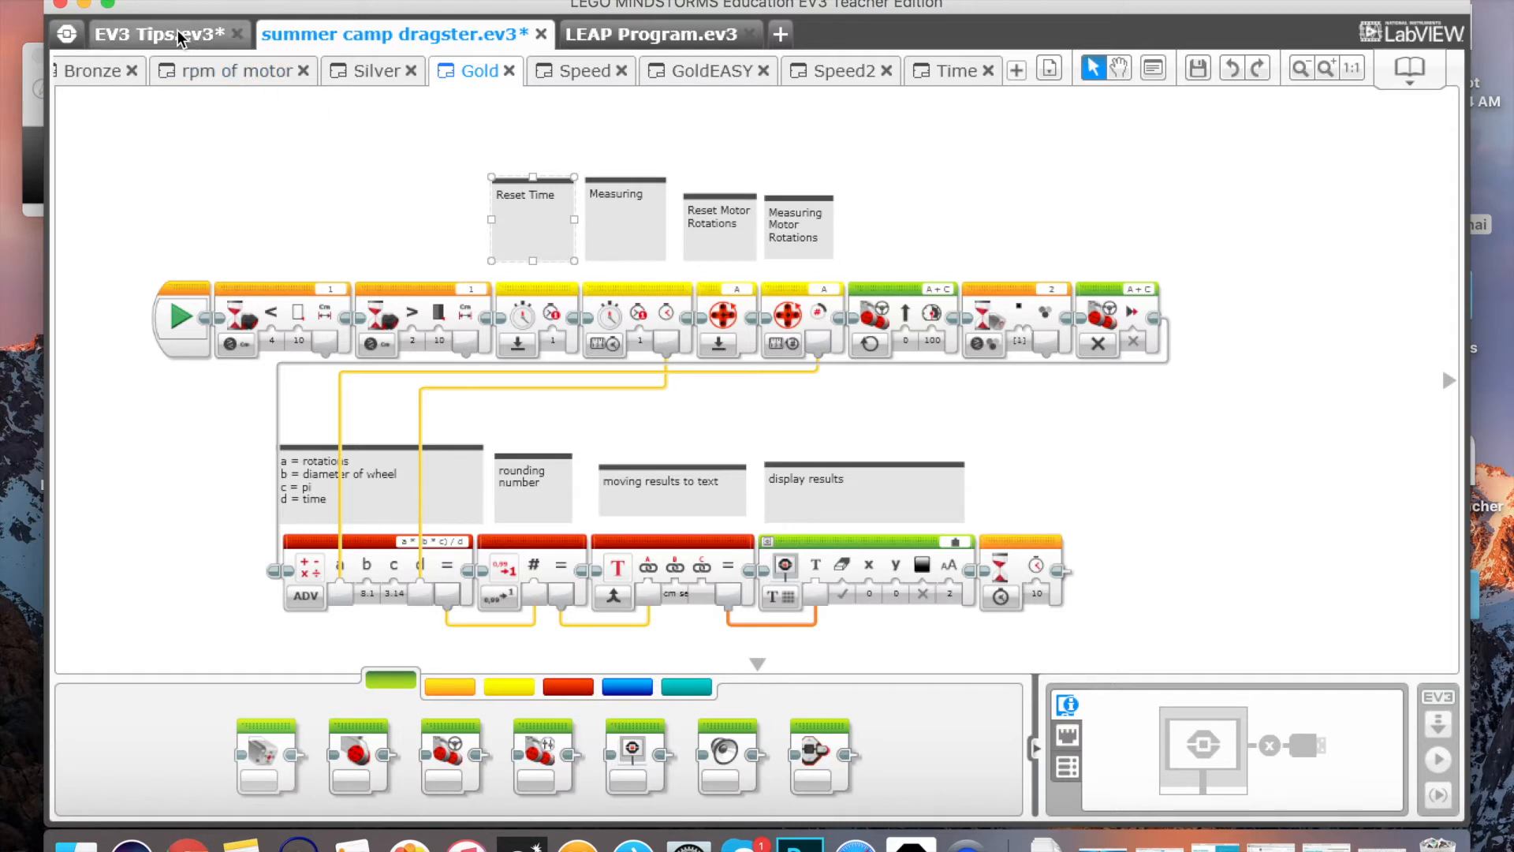
# Step: Switch to the EV3 Tips project and show the blue Advanced block palette
pyautogui.click(155, 33)
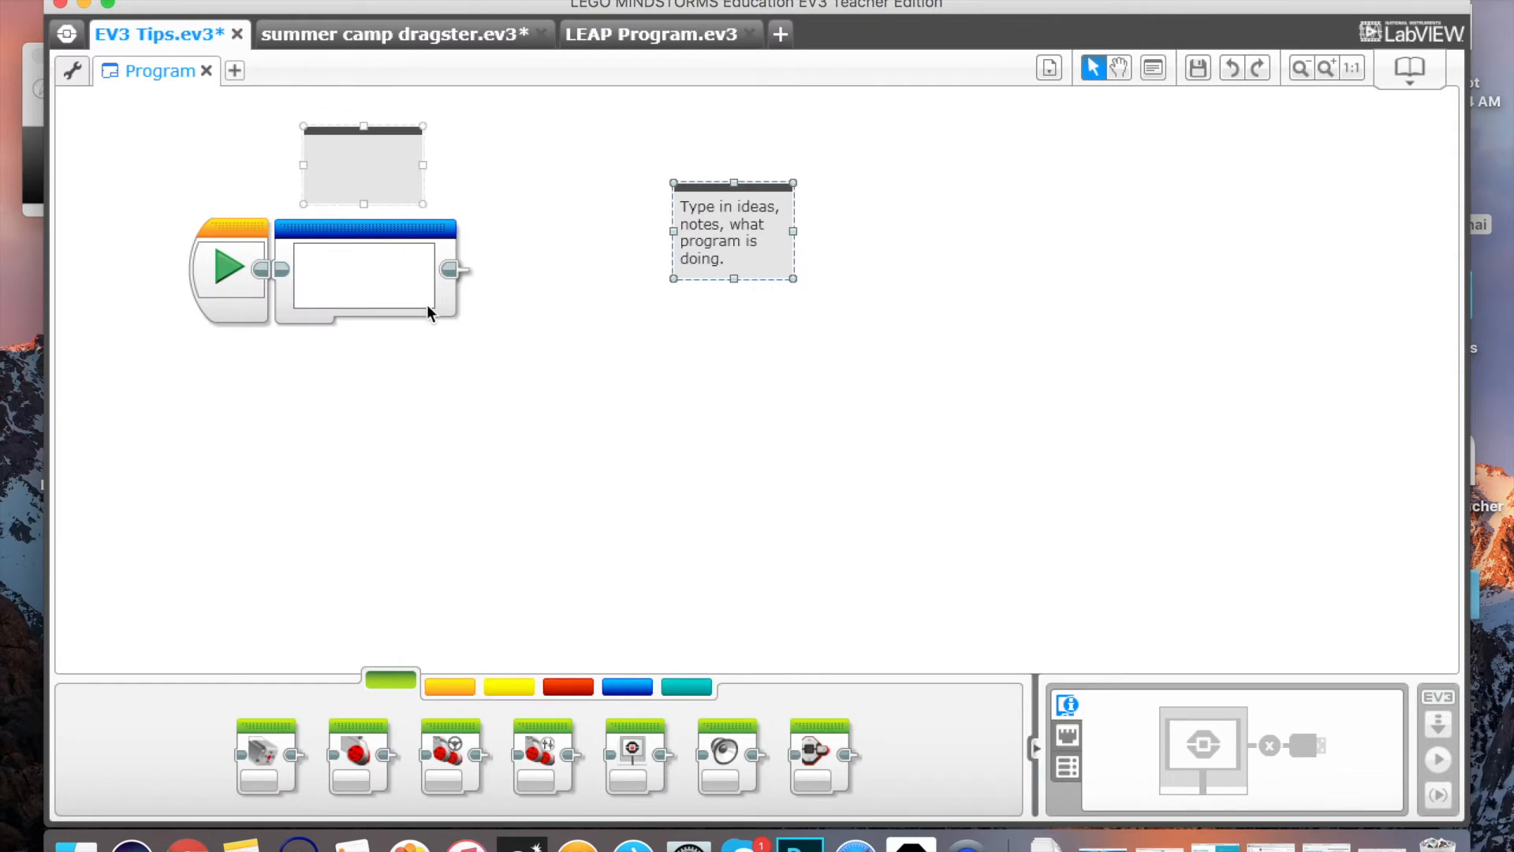
pyautogui.click(514, 444)
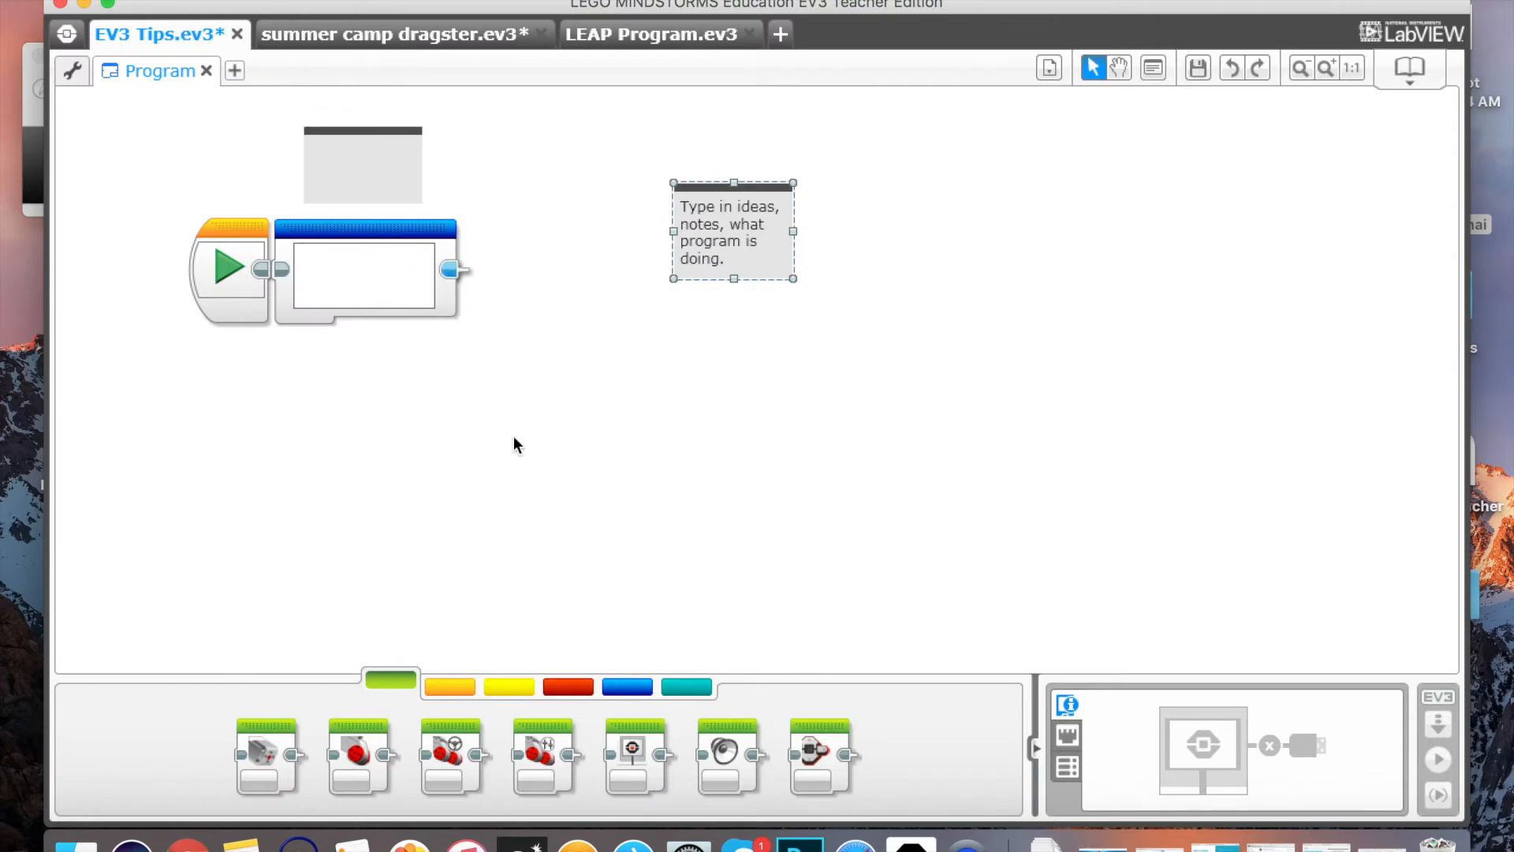
pyautogui.click(626, 686)
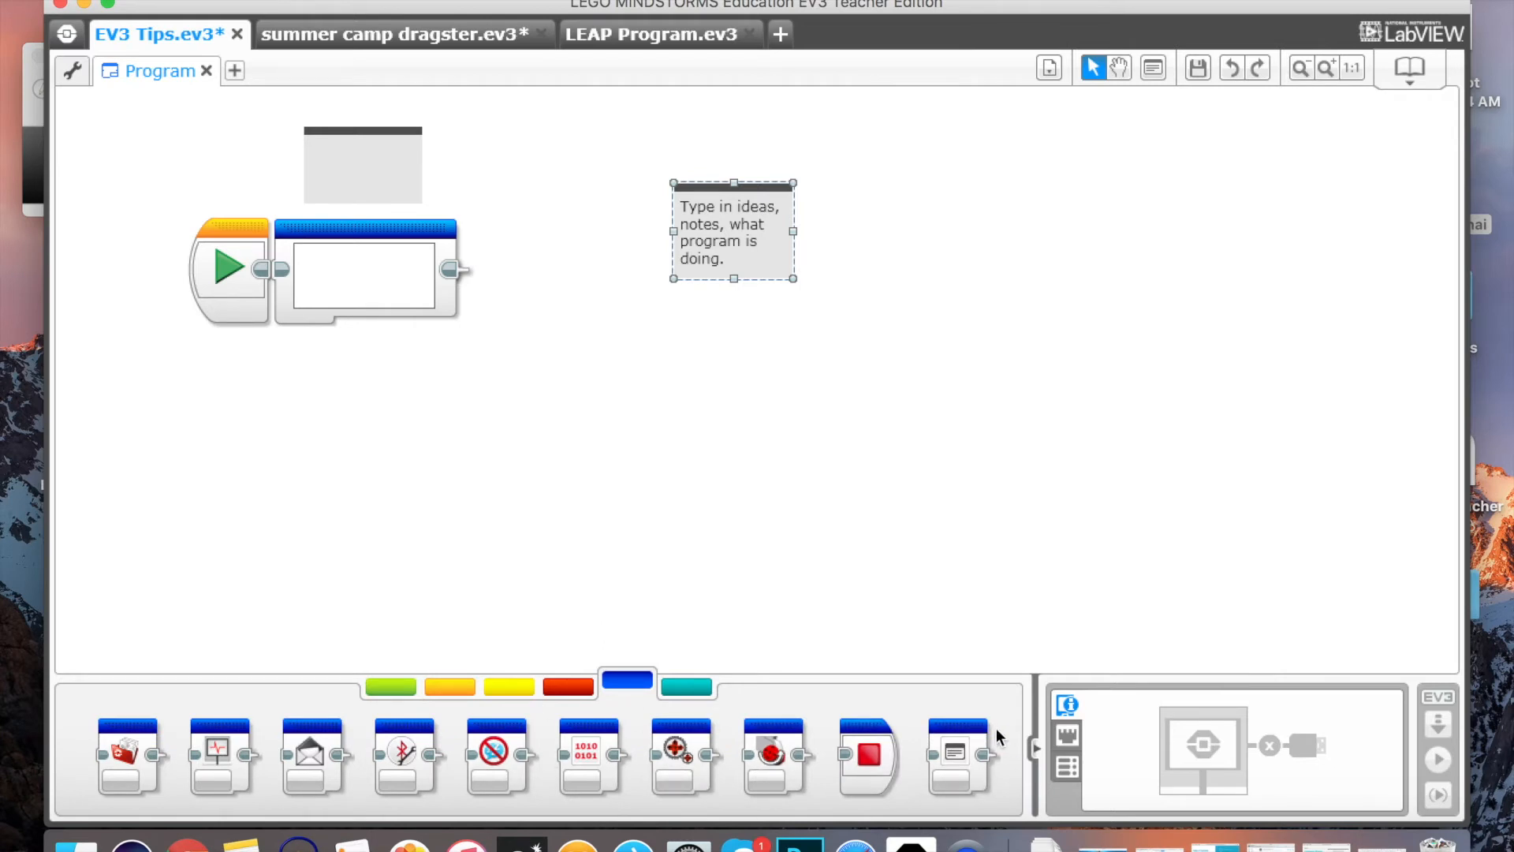
pyautogui.moveTo(956, 754)
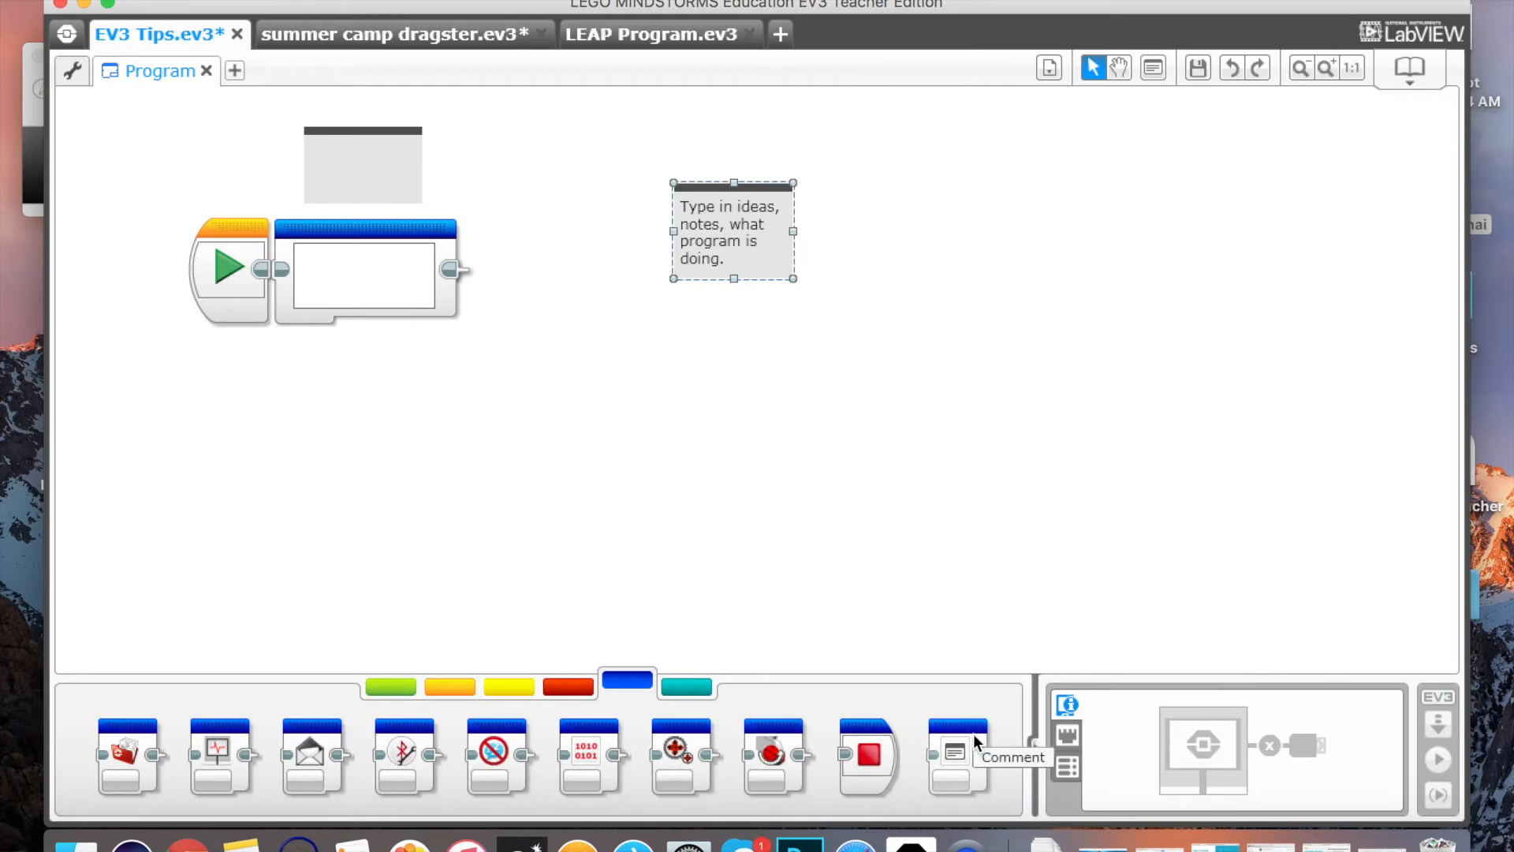
# Step: Label the inline Comment block 'Line Follow Program', then return to the dragster project
pyautogui.click(363, 269)
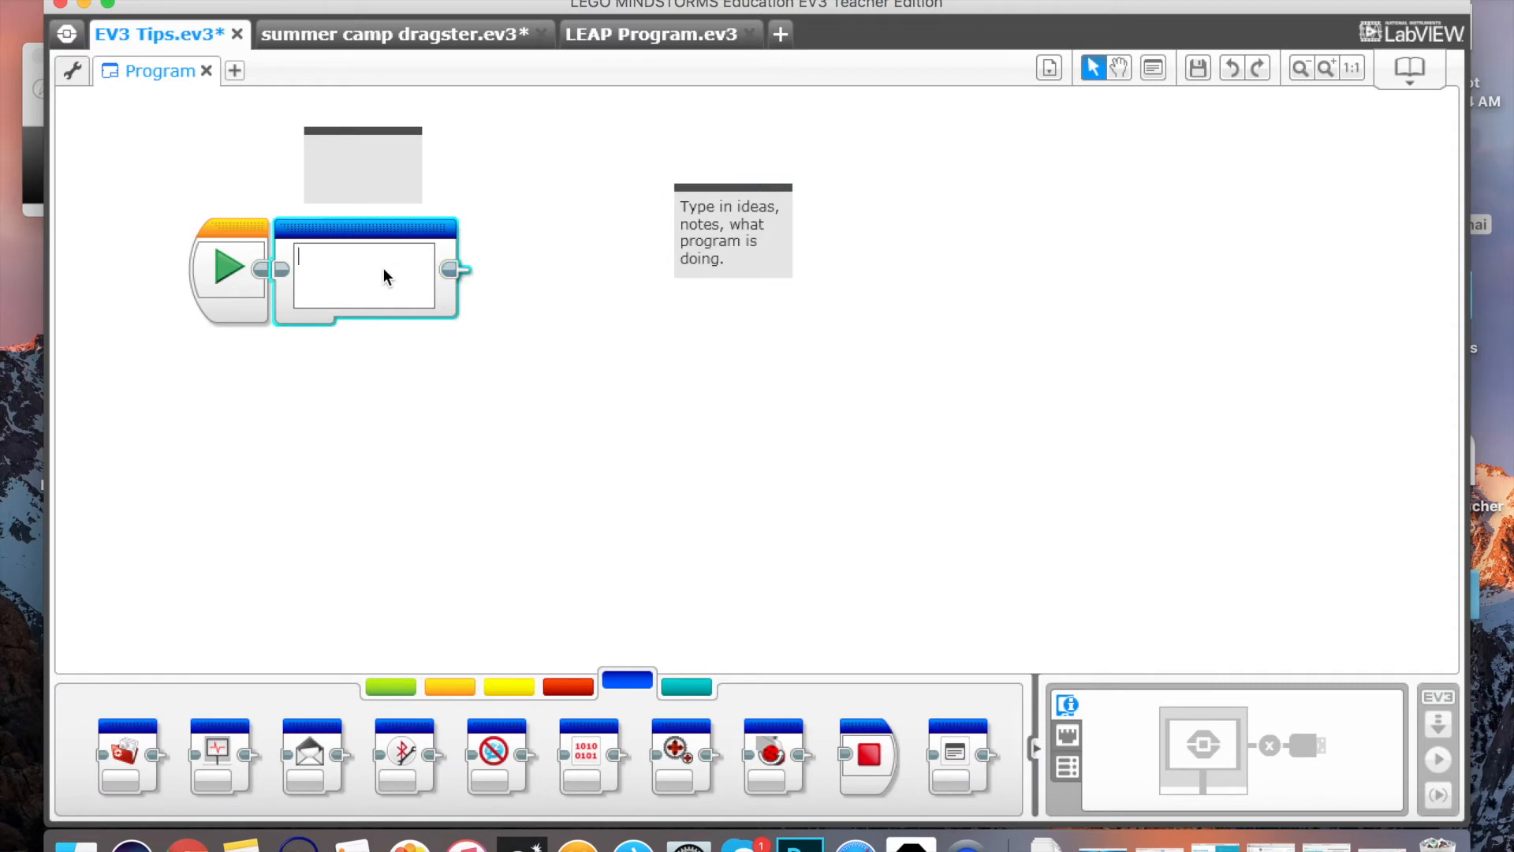
pyautogui.write('Line Follow Program')
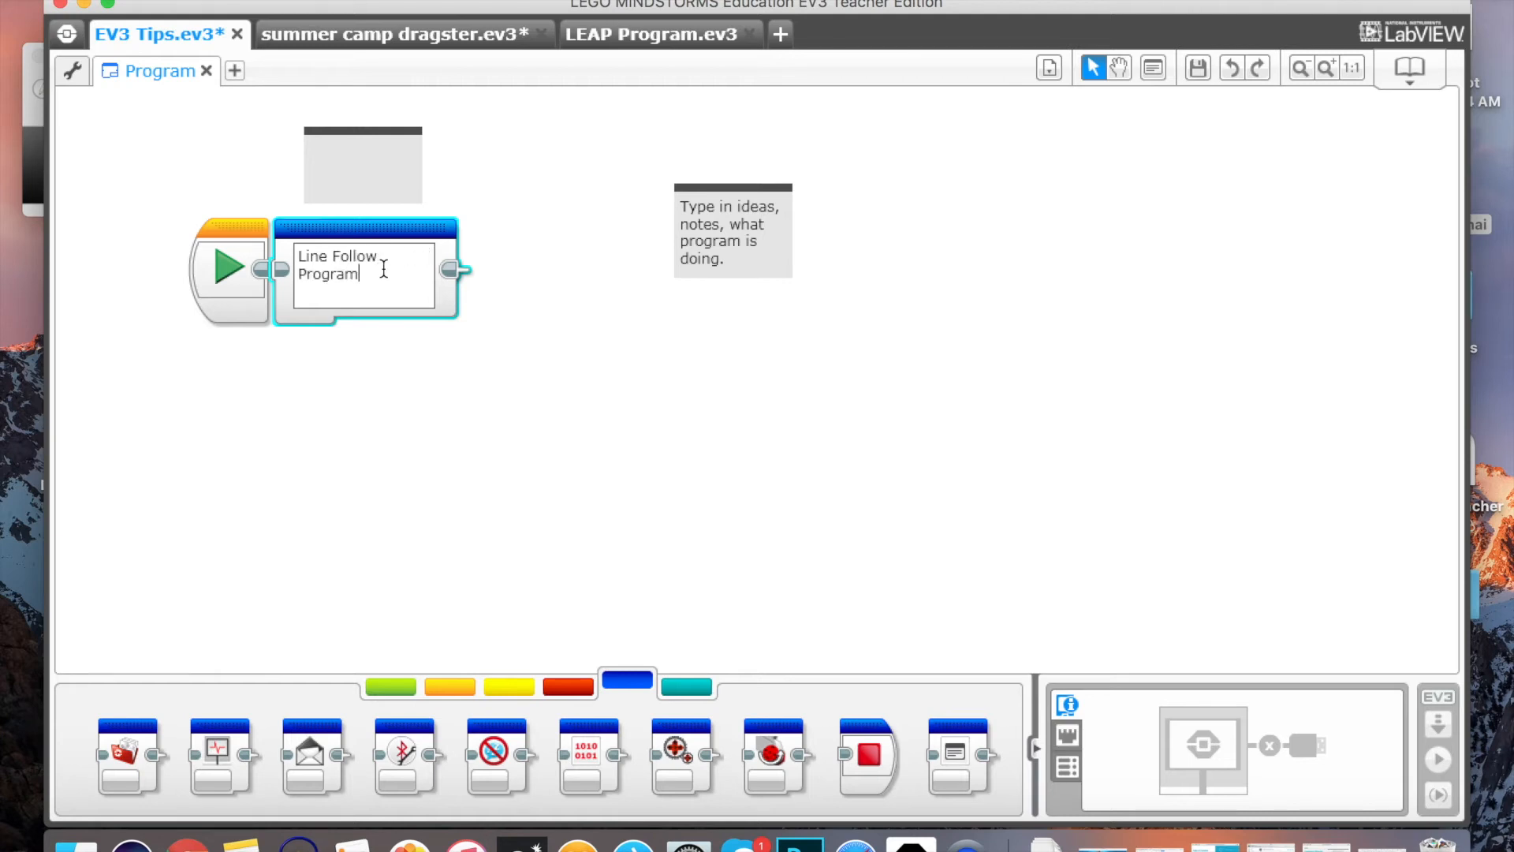
pyautogui.click(486, 459)
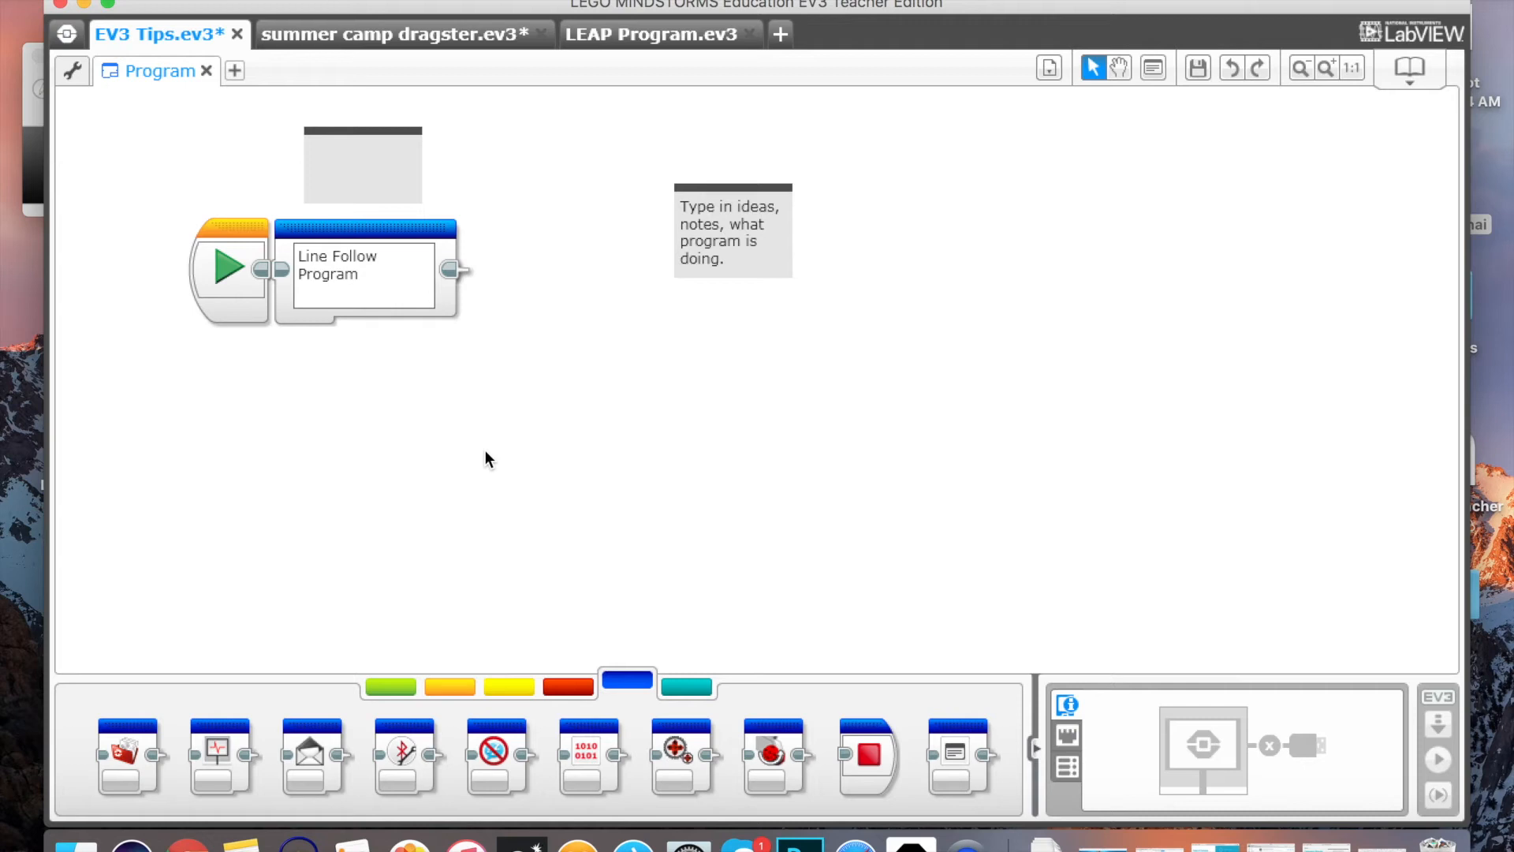
pyautogui.click(396, 34)
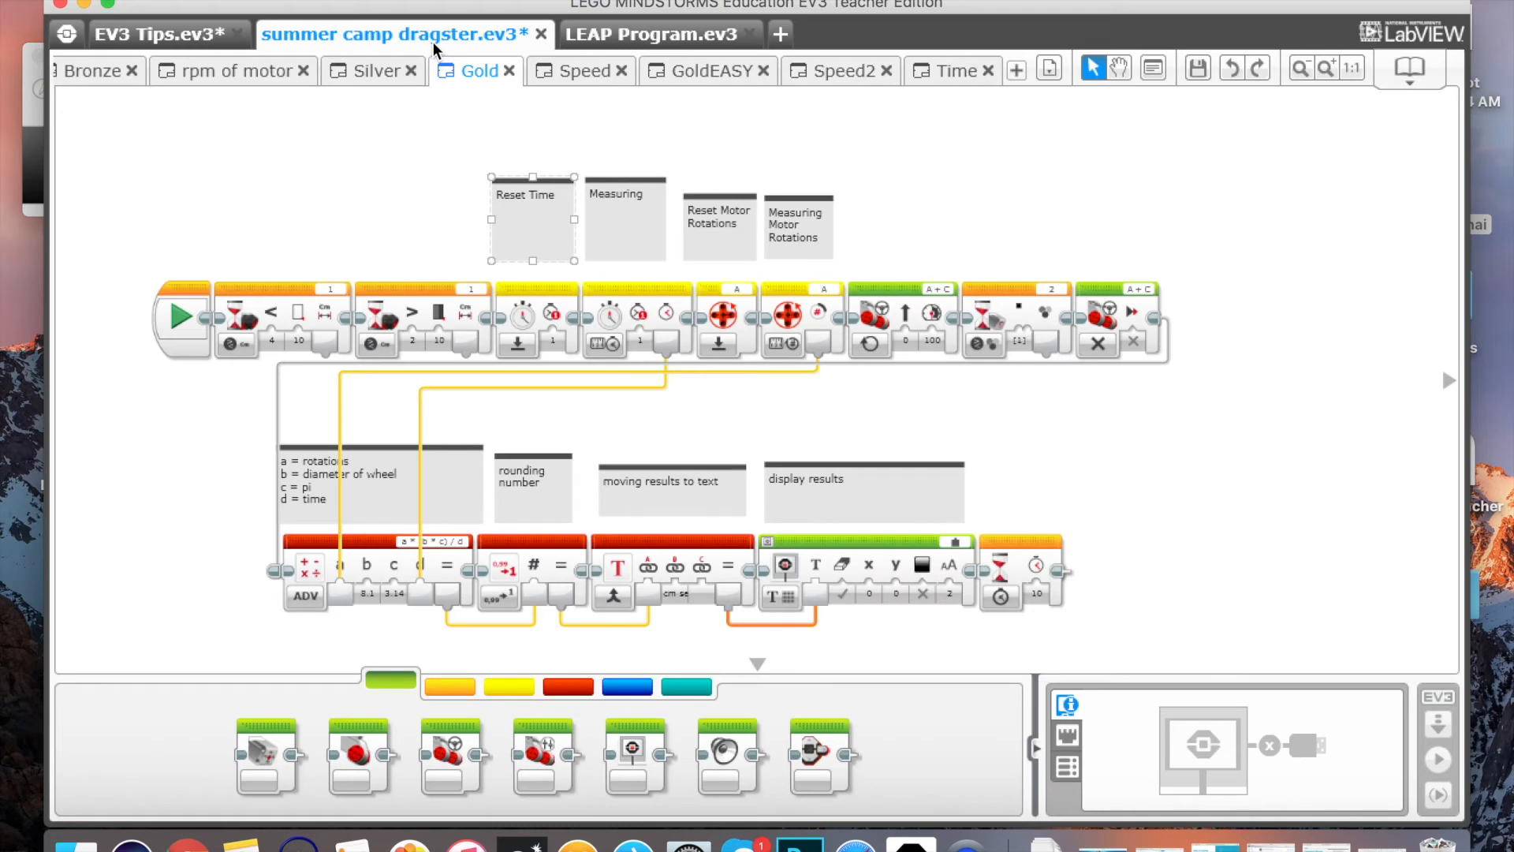
pyautogui.moveTo(491, 336)
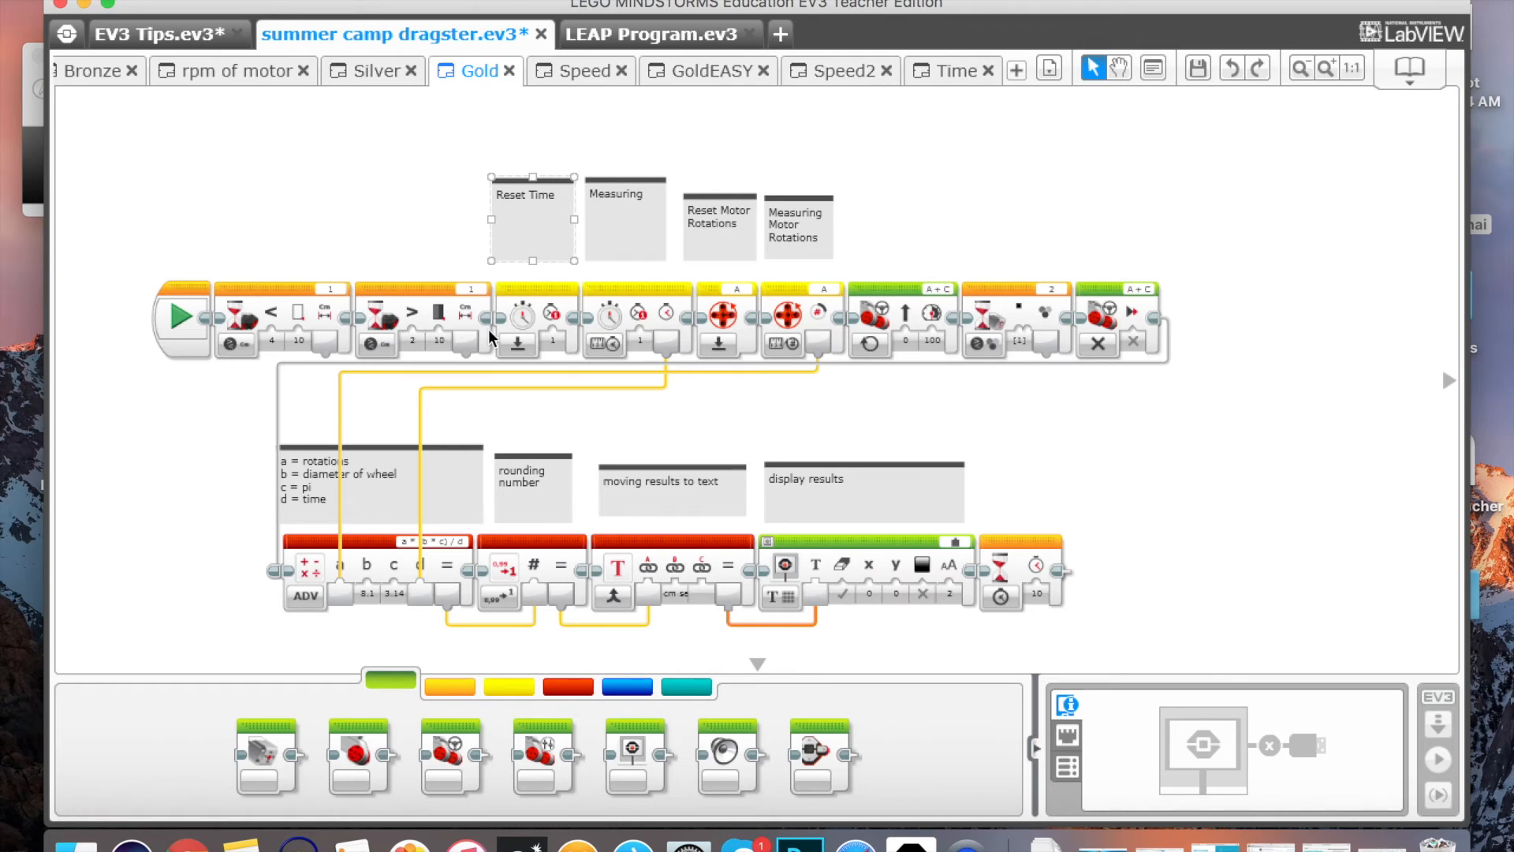
# Step: Add an Advanced-palette Comment block to the Gold sequence reading 'Idea here'
pyautogui.click(627, 686)
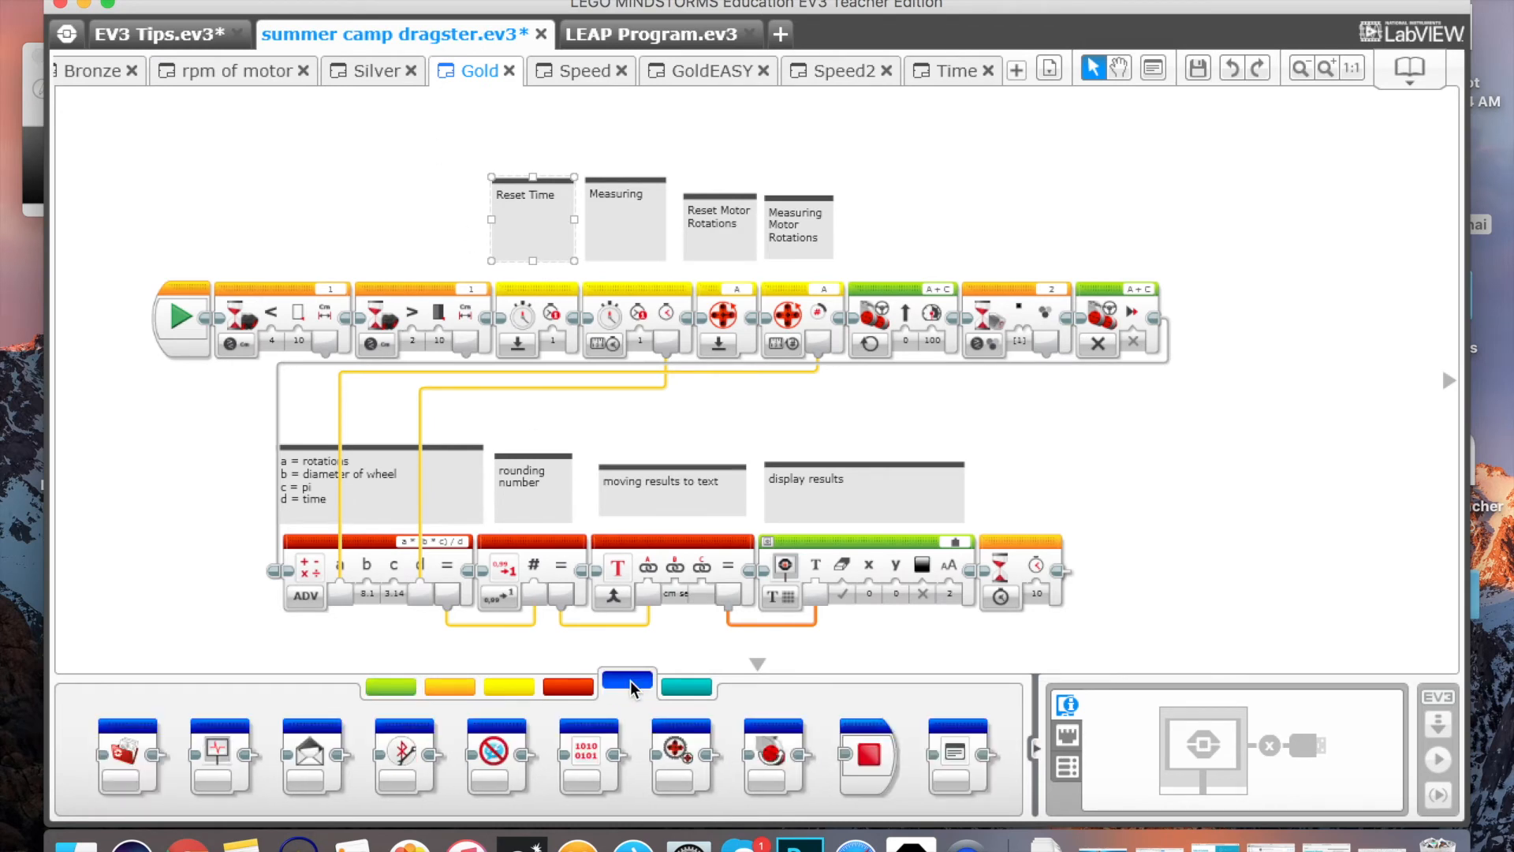
pyautogui.moveTo(691, 697)
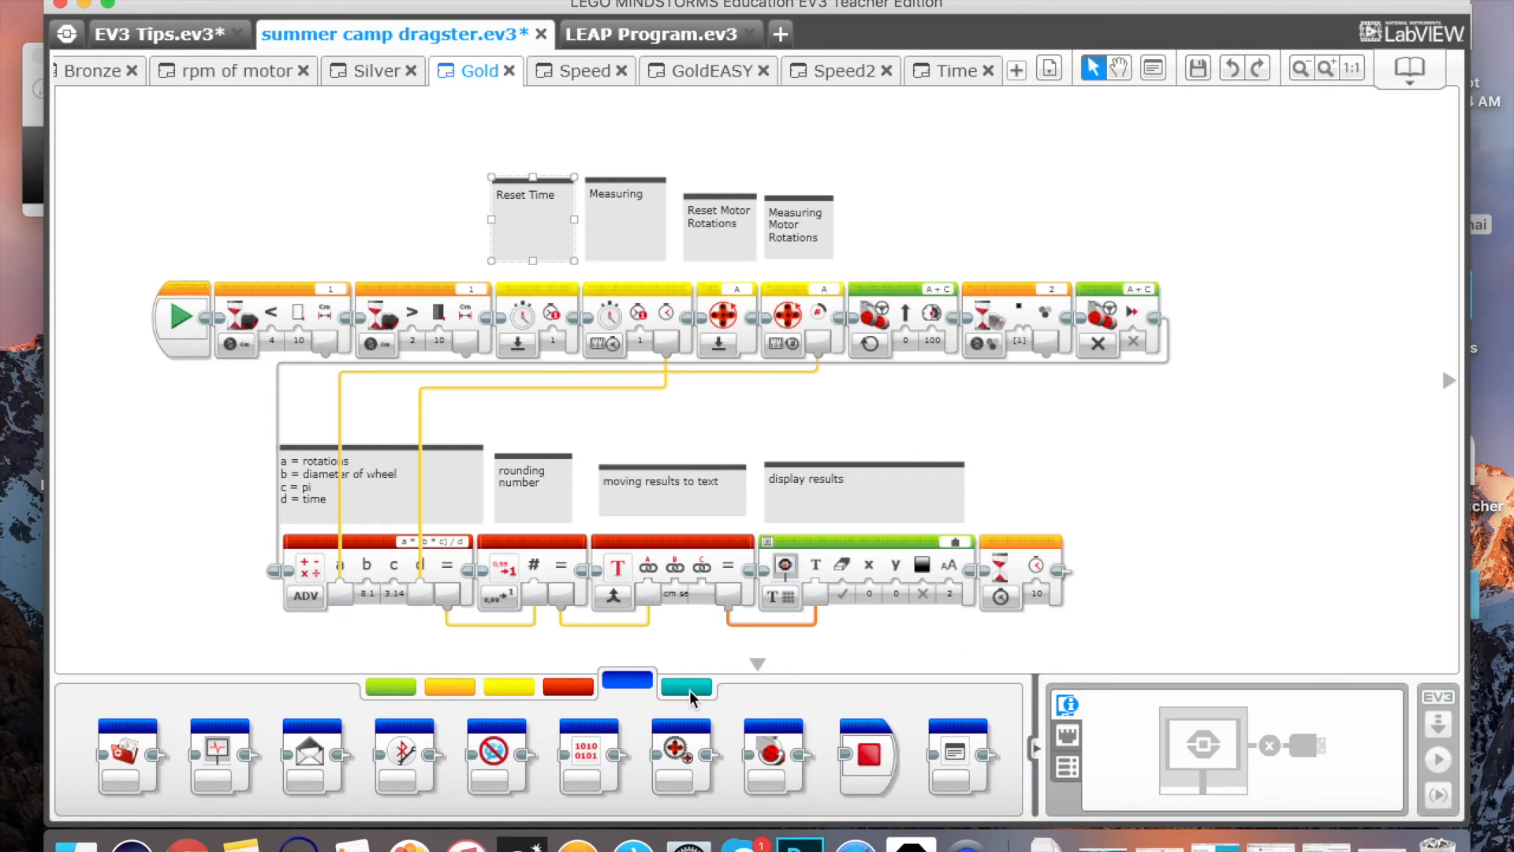
pyautogui.moveTo(970, 737)
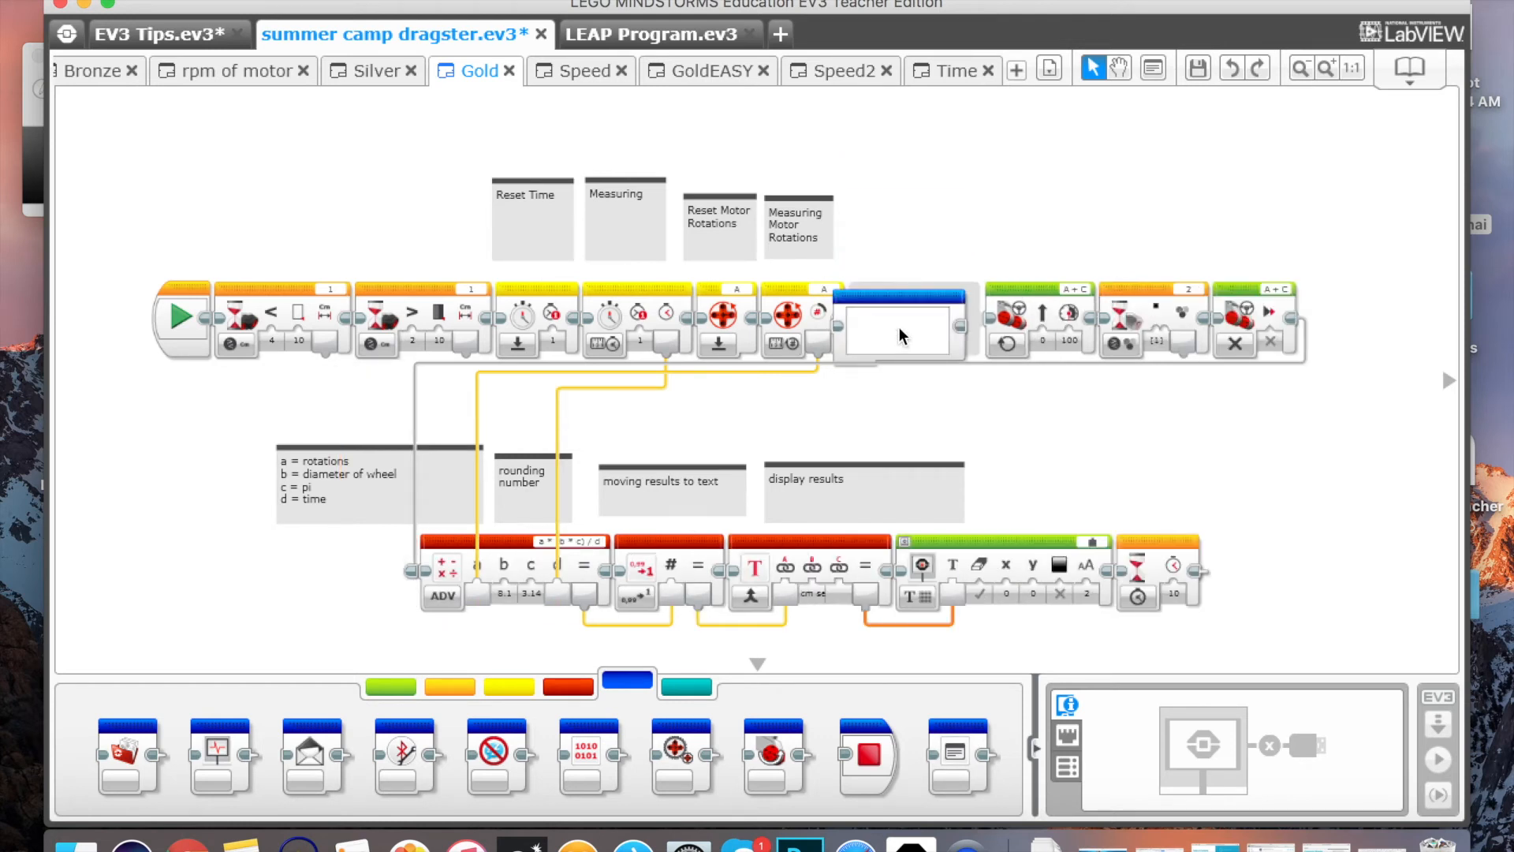
pyautogui.click(902, 323)
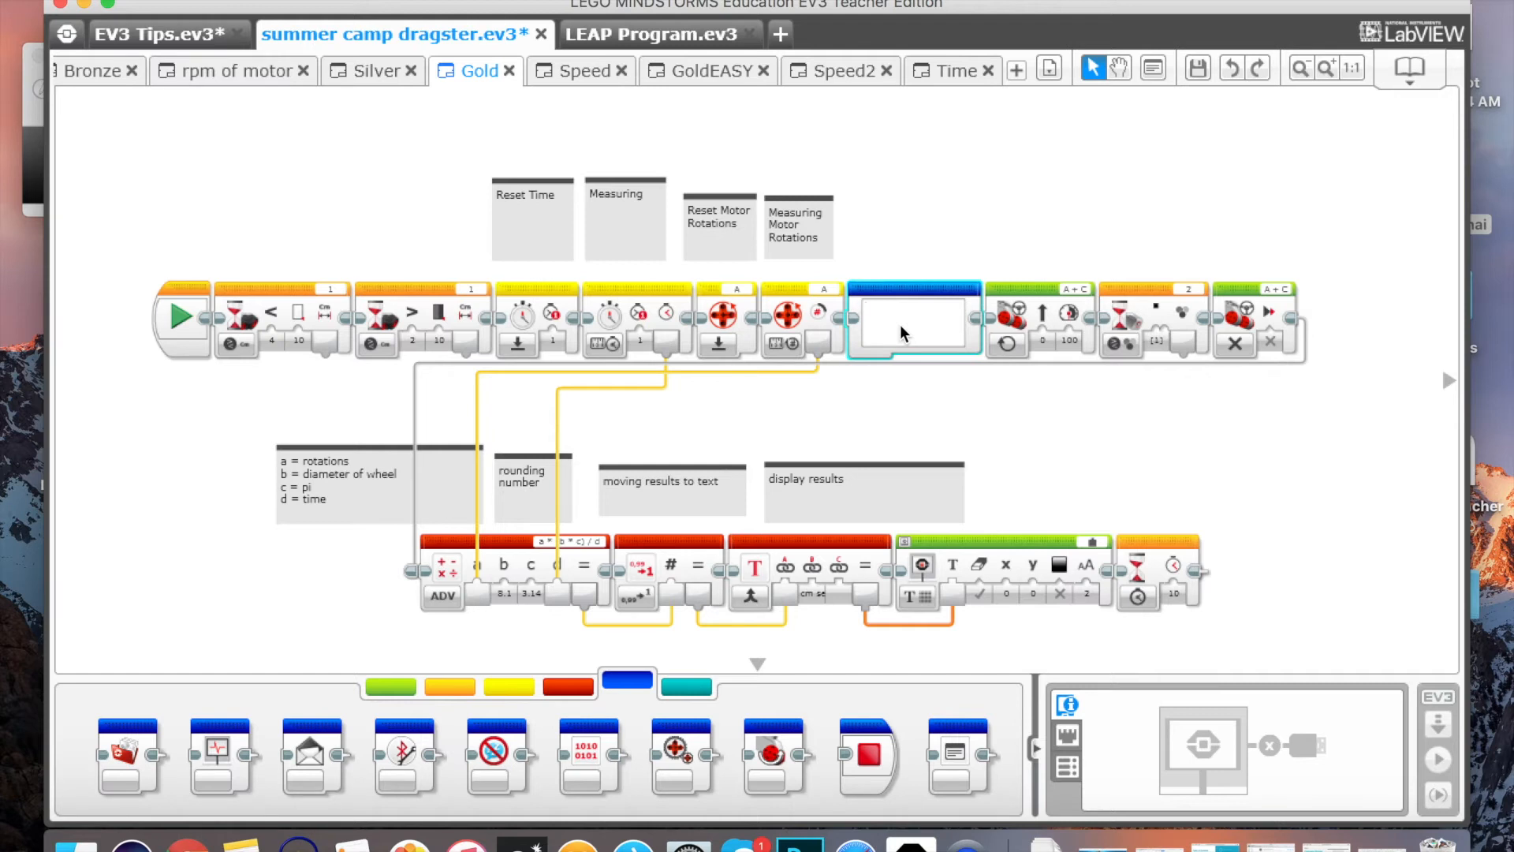
pyautogui.write('IDea')
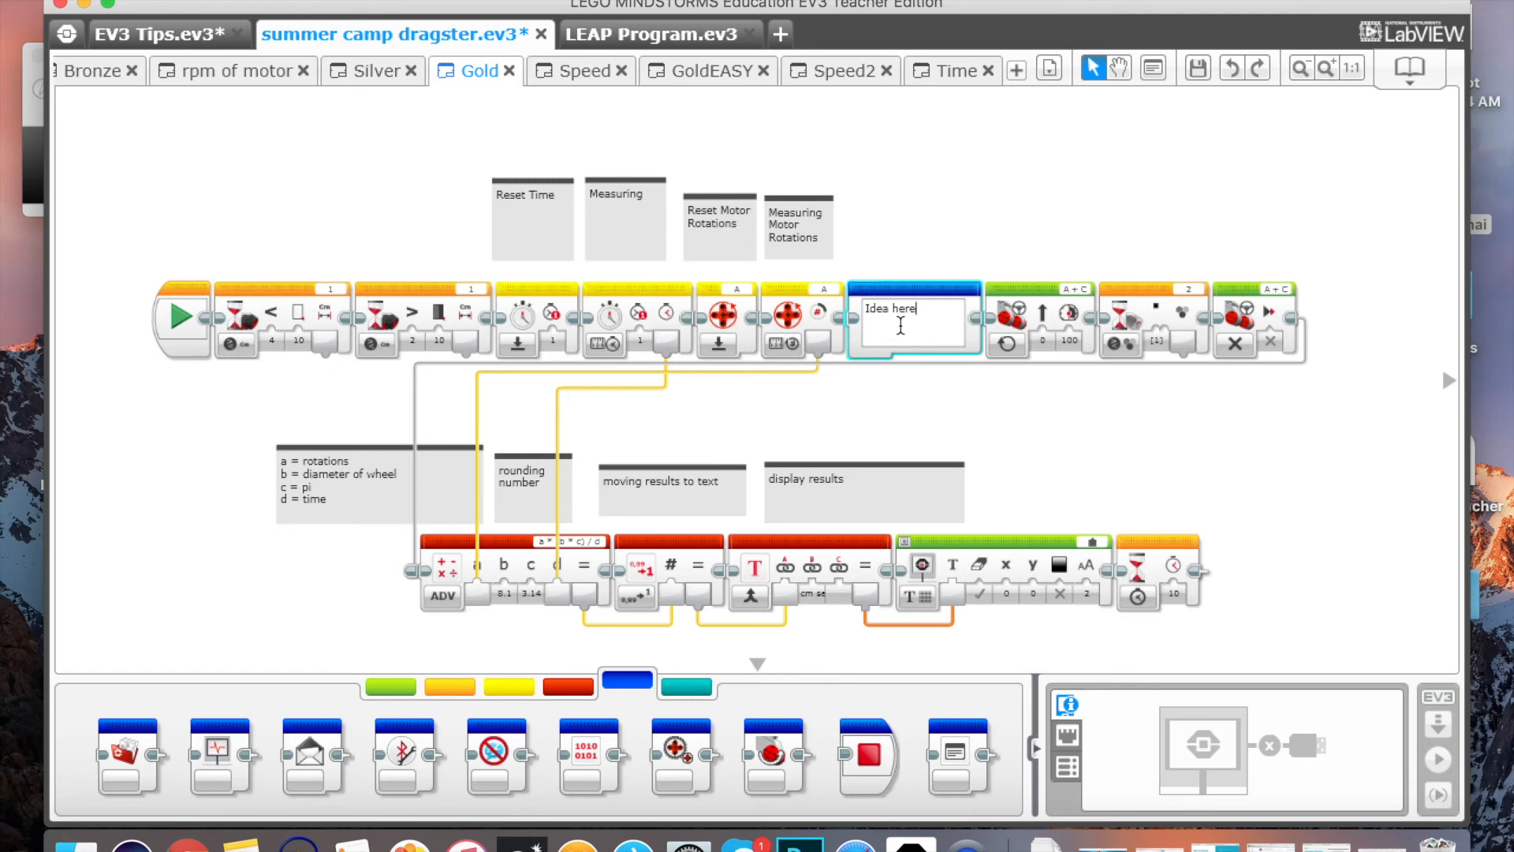
pyautogui.moveTo(938, 299)
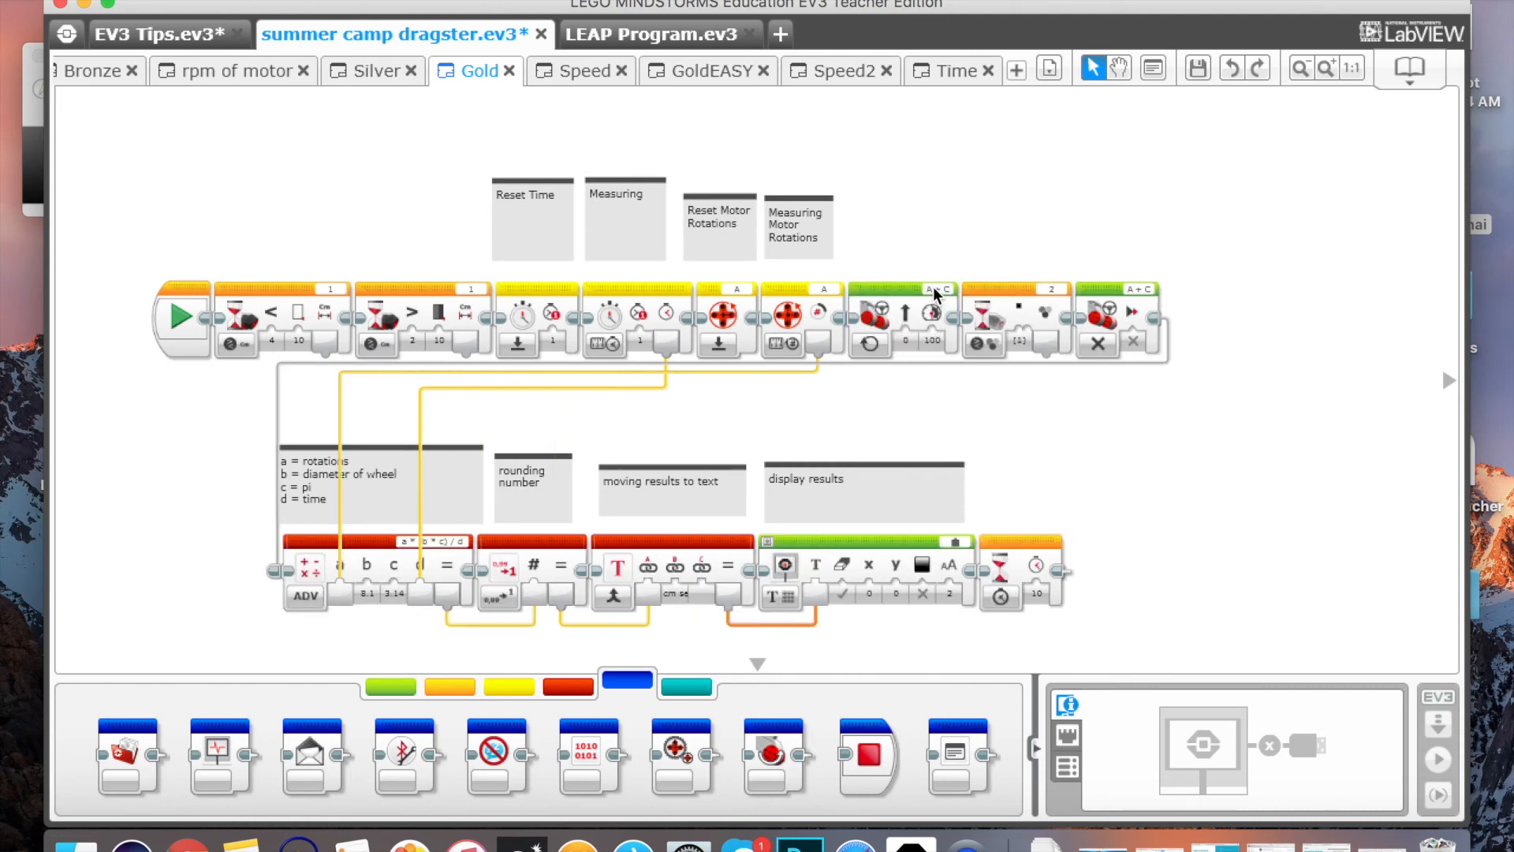
pyautogui.moveTo(902, 377)
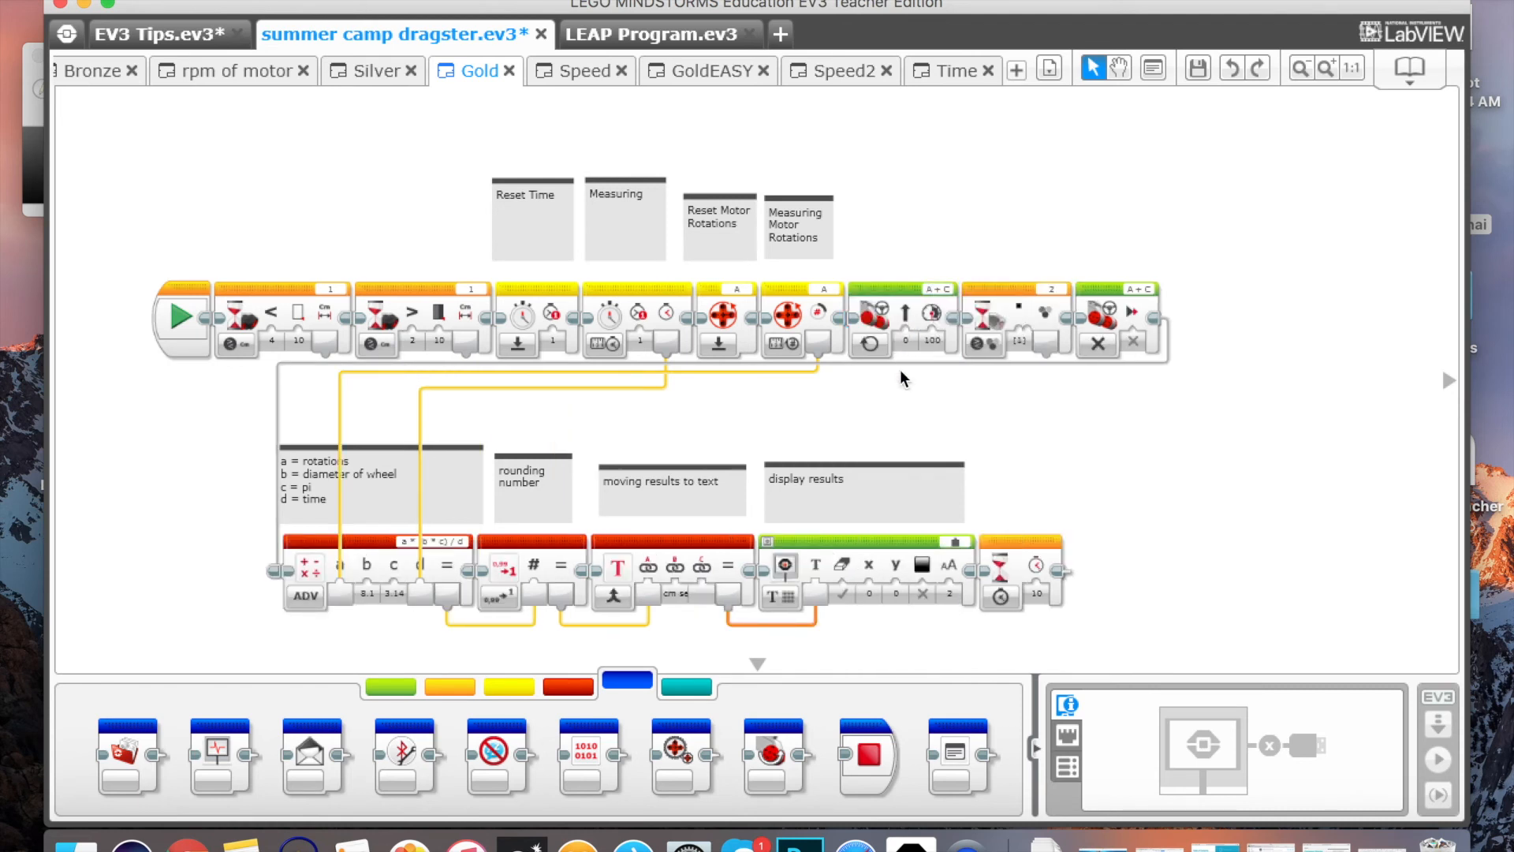
pyautogui.click(624, 218)
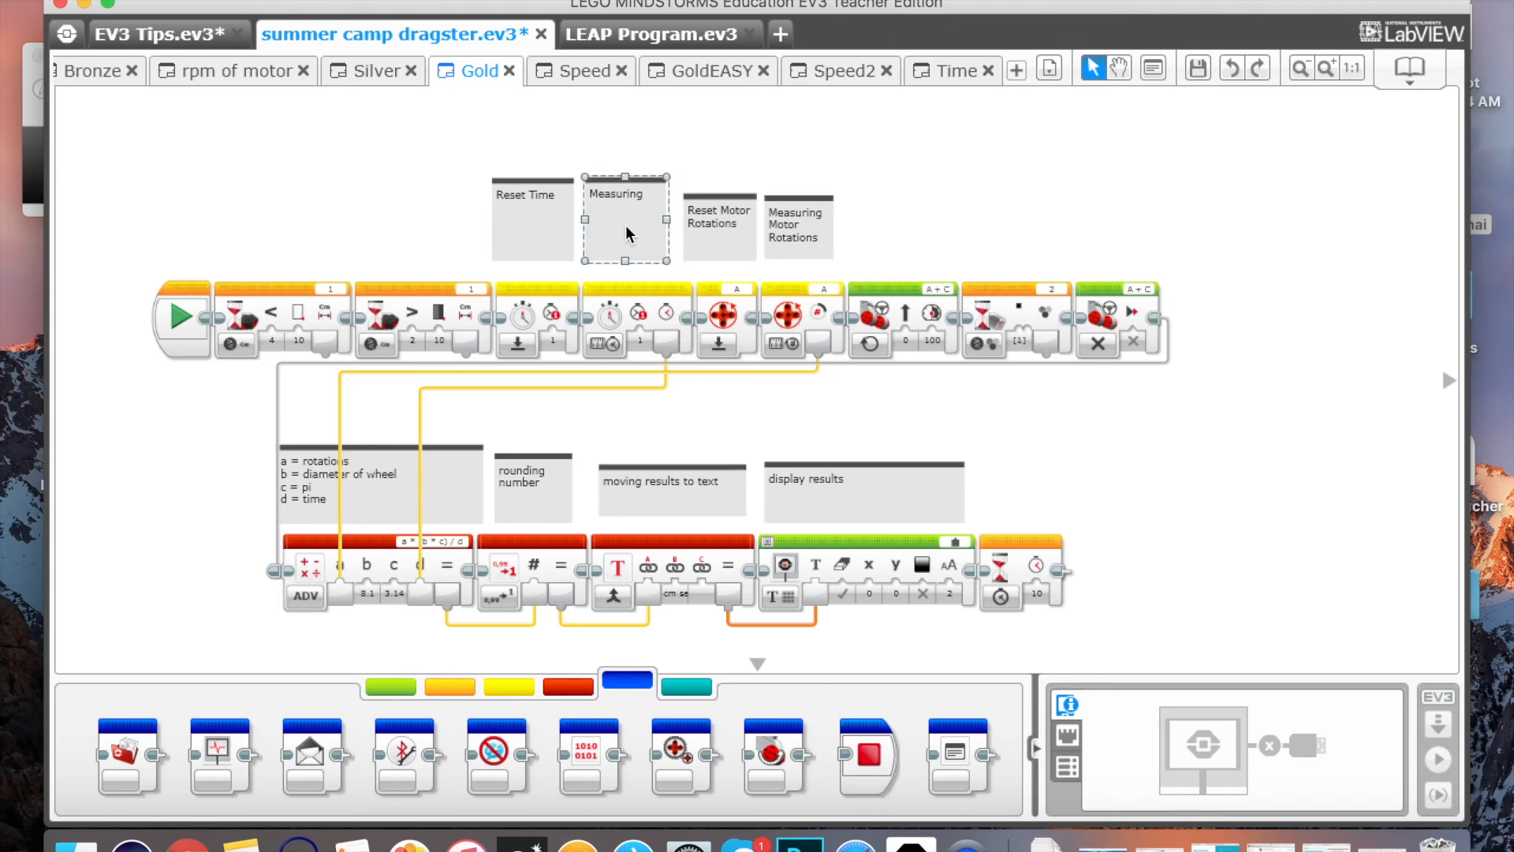